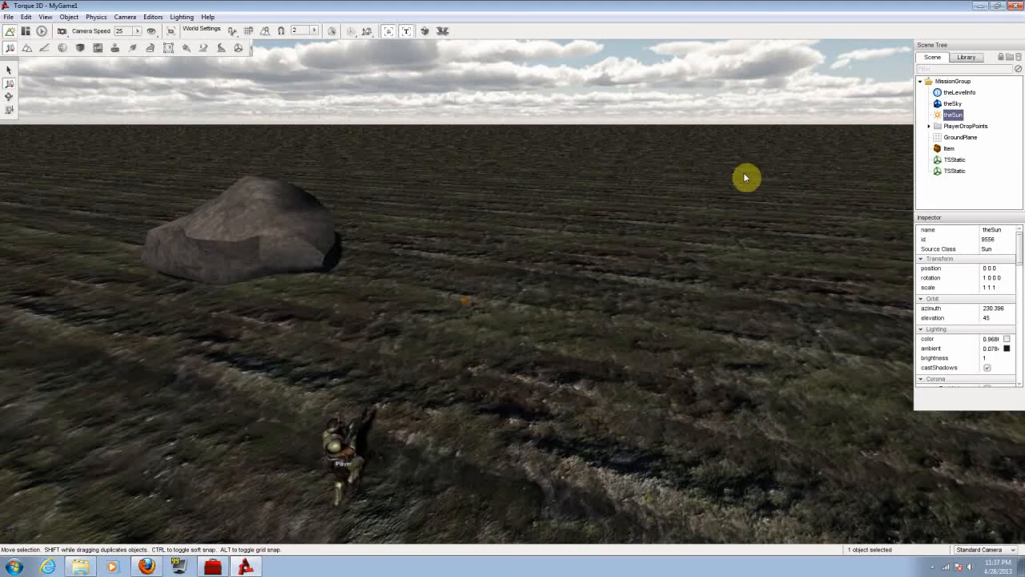
{"action": "mouse_move", "coordinate": [628, 221]}
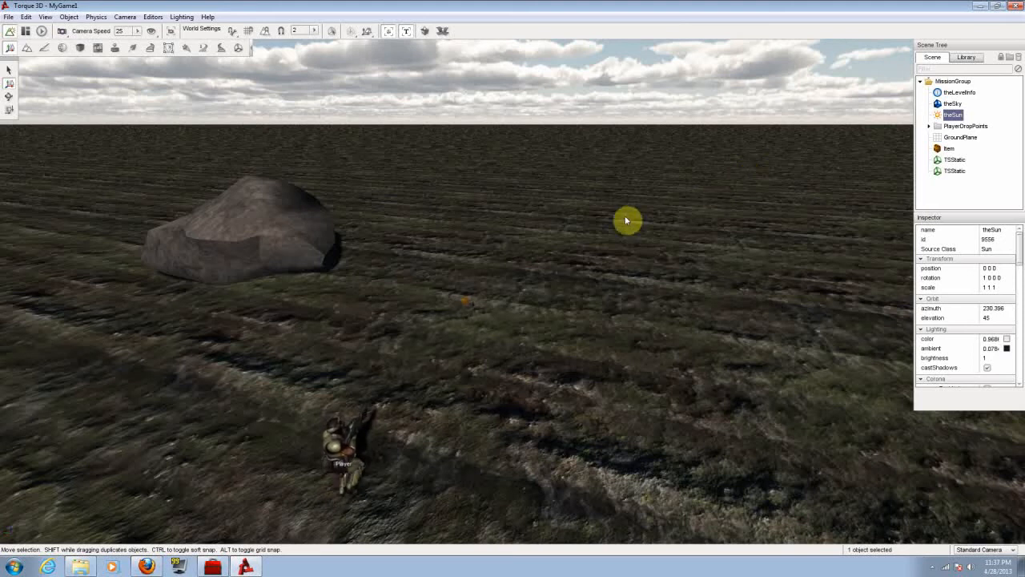
{"action": "mouse_move", "coordinate": [519, 192]}
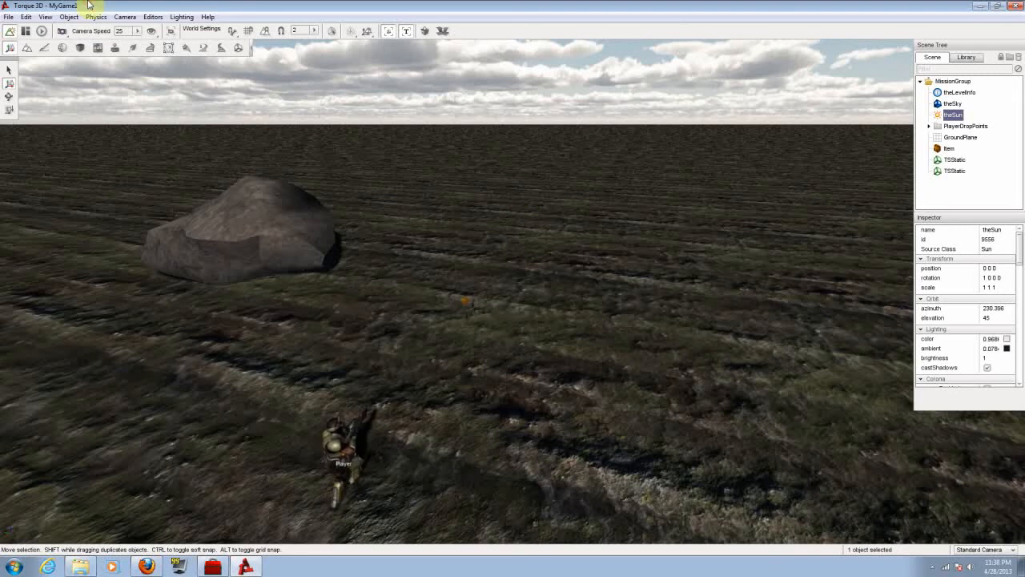
{"action": "mouse_move", "coordinate": [69, 16]}
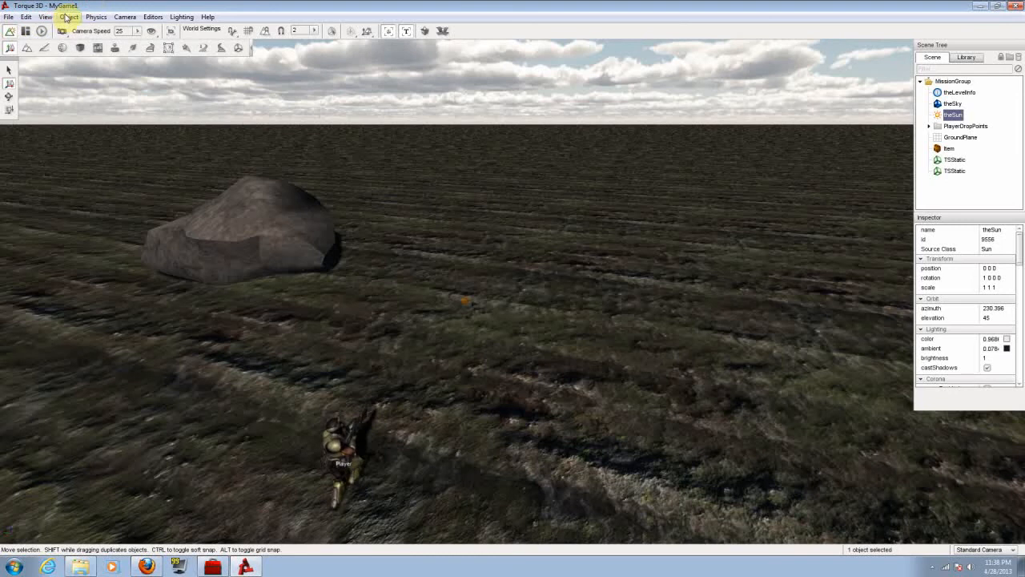
Look through the Camera, Help and Editors menus on the menu bar, then dismiss them
{"action": "left_click", "coordinate": [125, 16]}
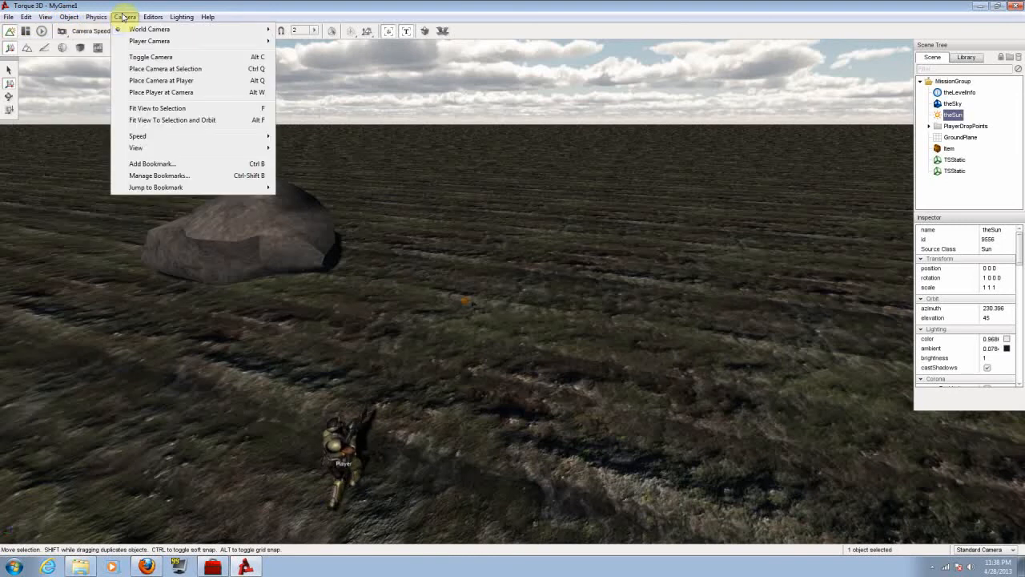
{"action": "left_click", "coordinate": [207, 16]}
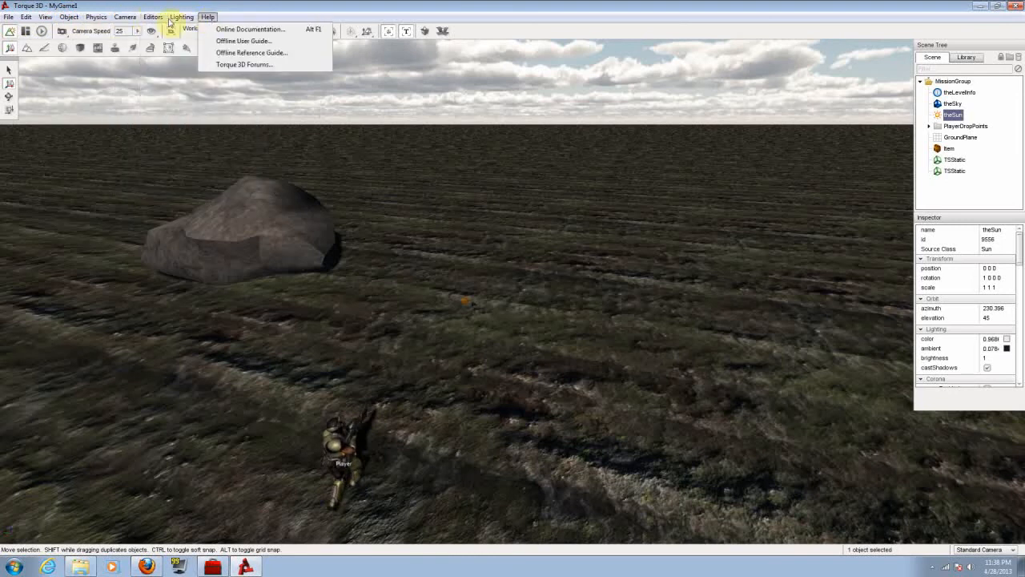
{"action": "left_click", "coordinate": [154, 16]}
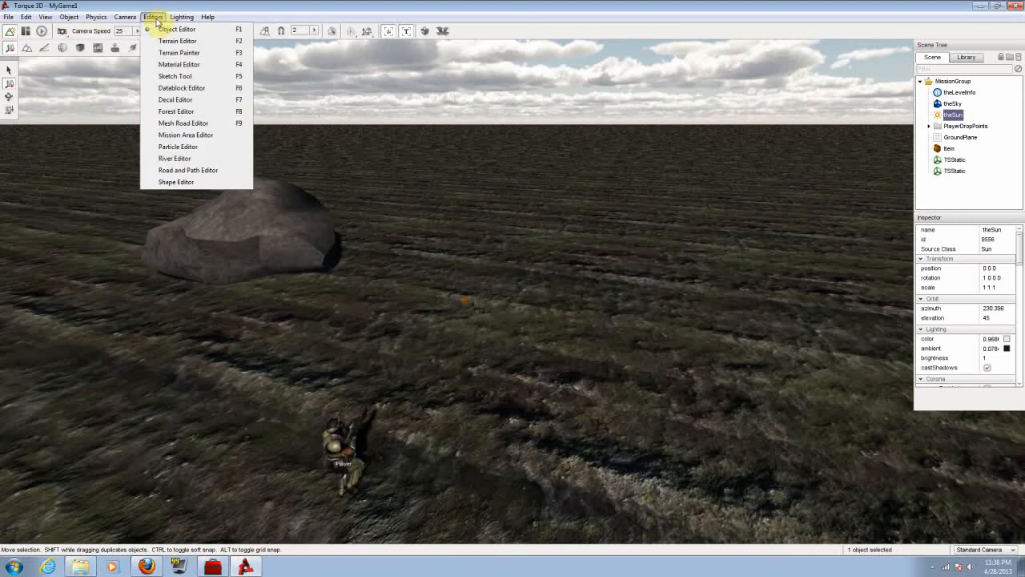
{"action": "left_click", "coordinate": [183, 16]}
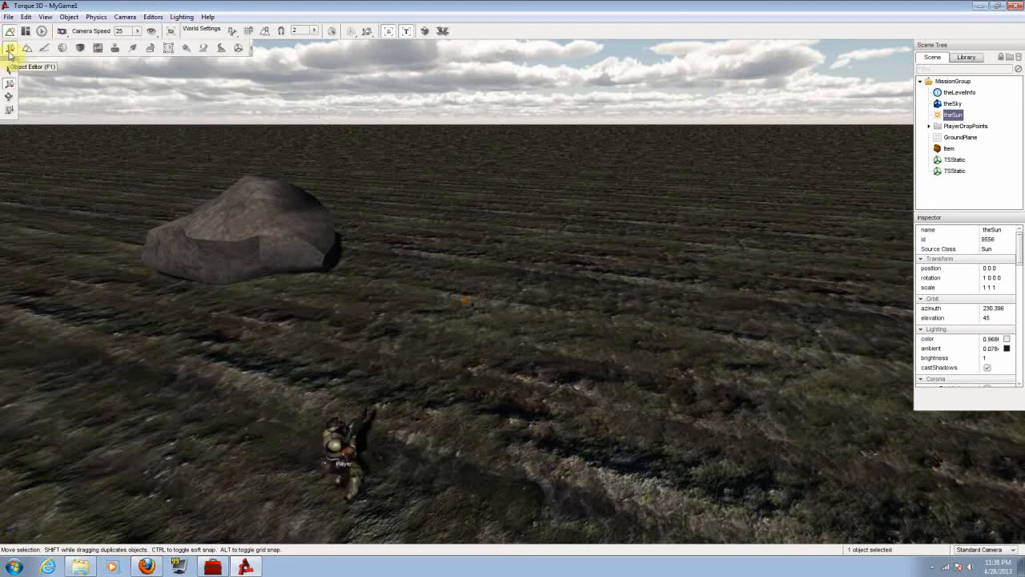
{"action": "mouse_move", "coordinate": [192, 48]}
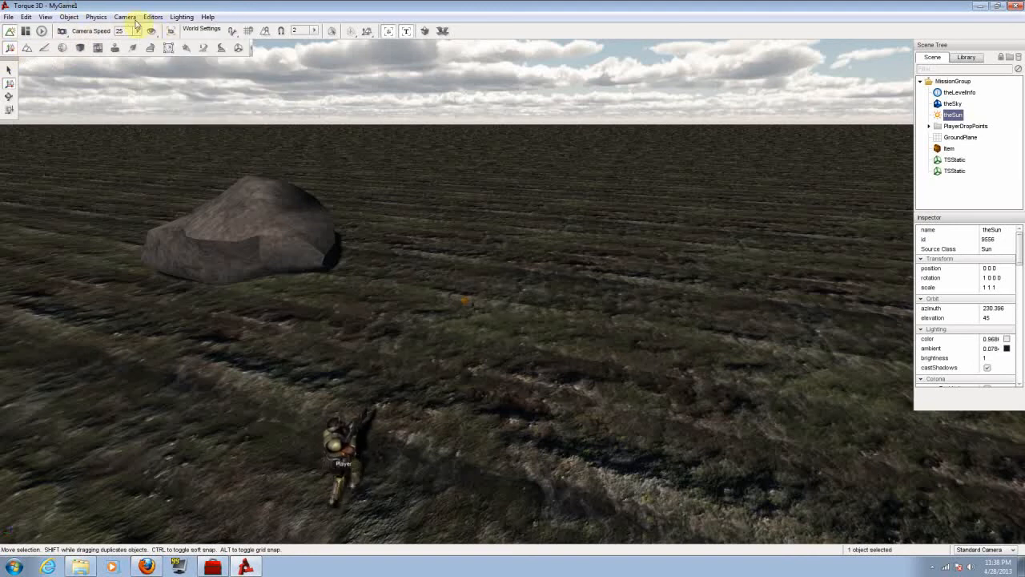
{"action": "left_click", "coordinate": [153, 16]}
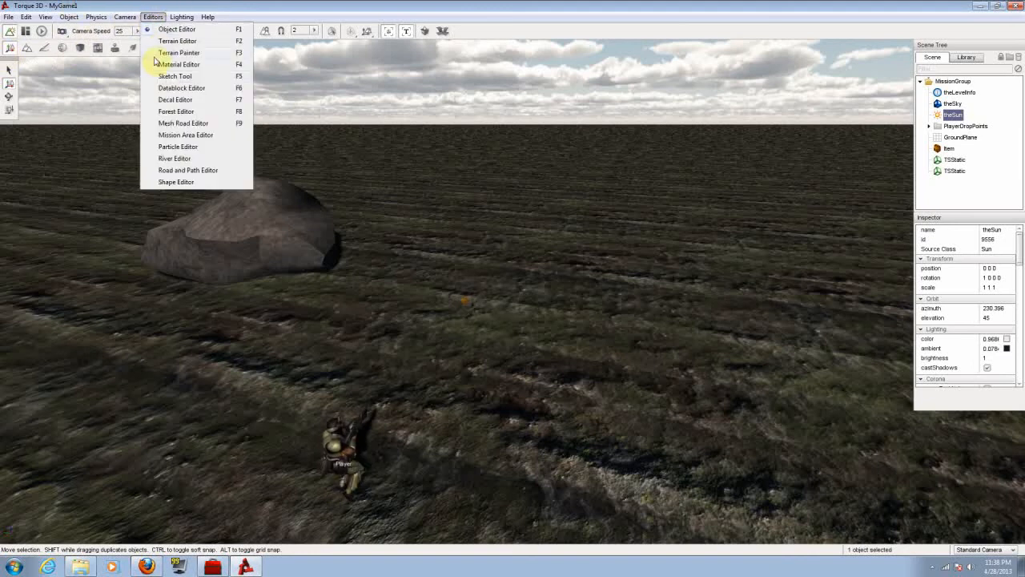
{"action": "mouse_move", "coordinate": [154, 33]}
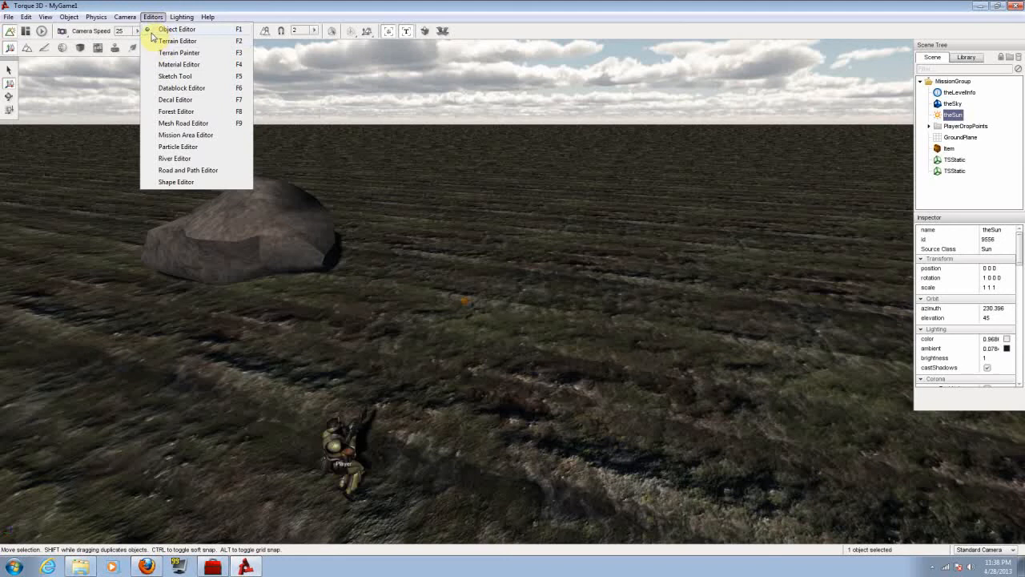
{"action": "mouse_move", "coordinate": [148, 77]}
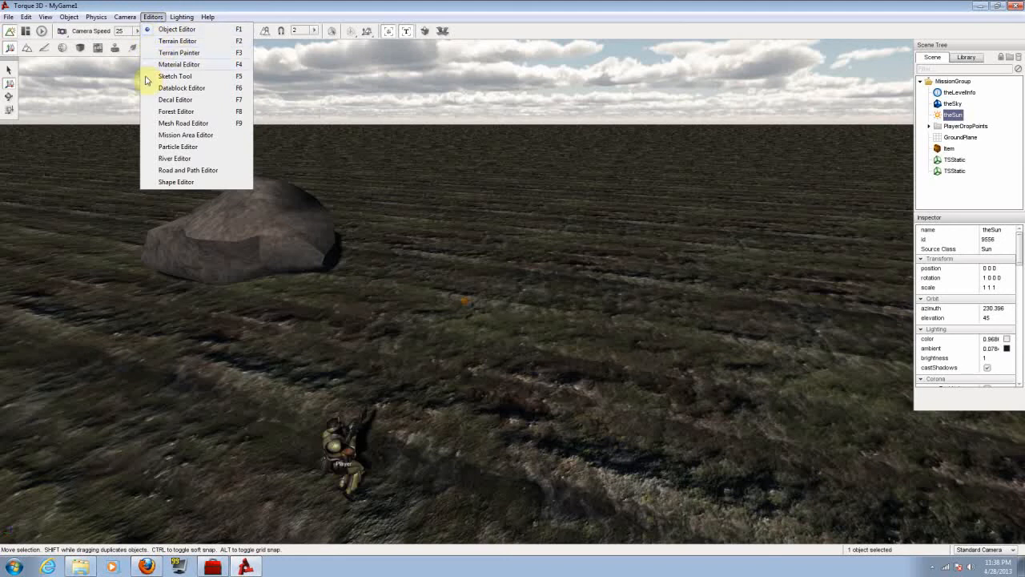
{"action": "mouse_move", "coordinate": [169, 104]}
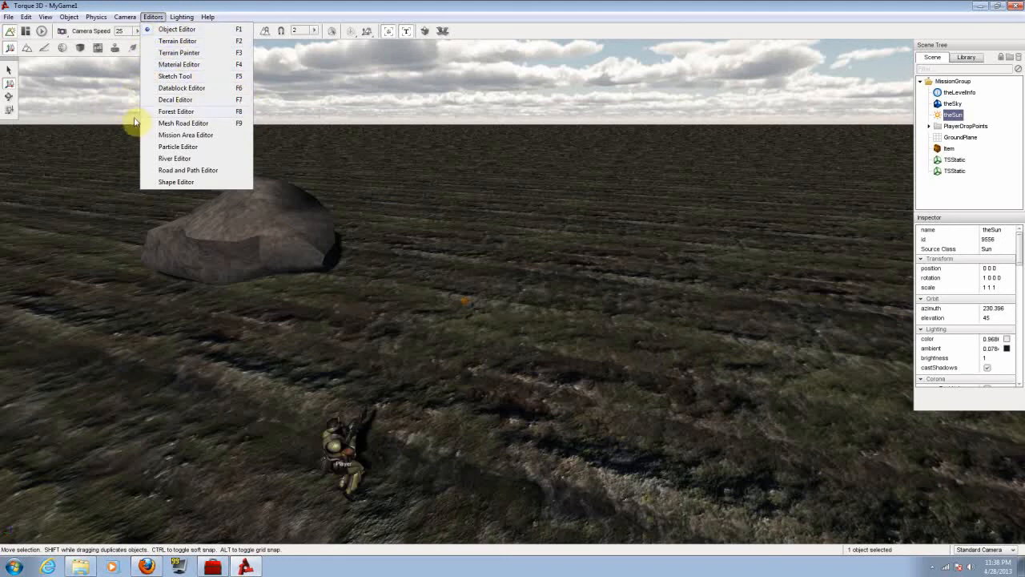
{"action": "mouse_move", "coordinate": [157, 147]}
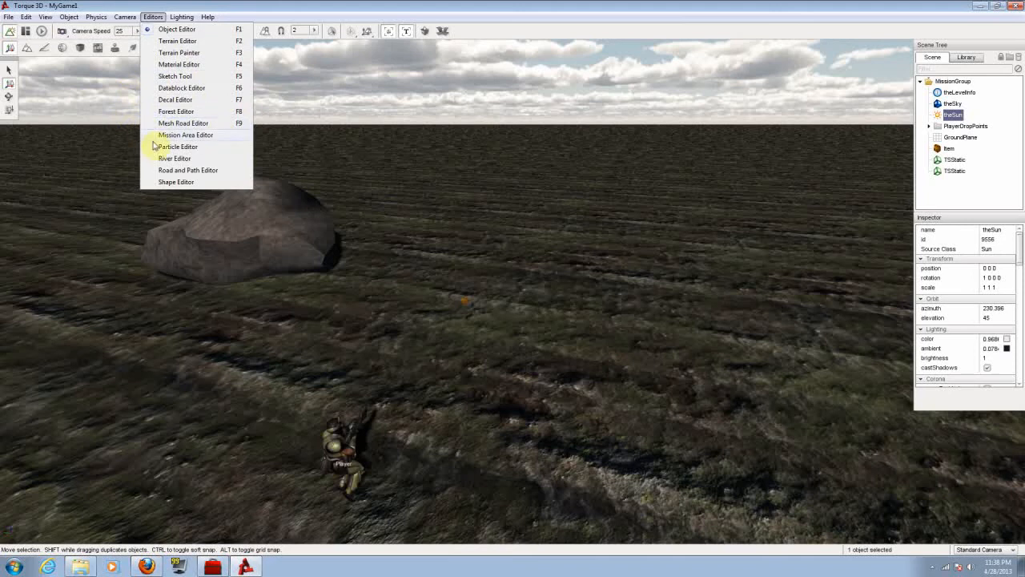
{"action": "mouse_move", "coordinate": [285, 154]}
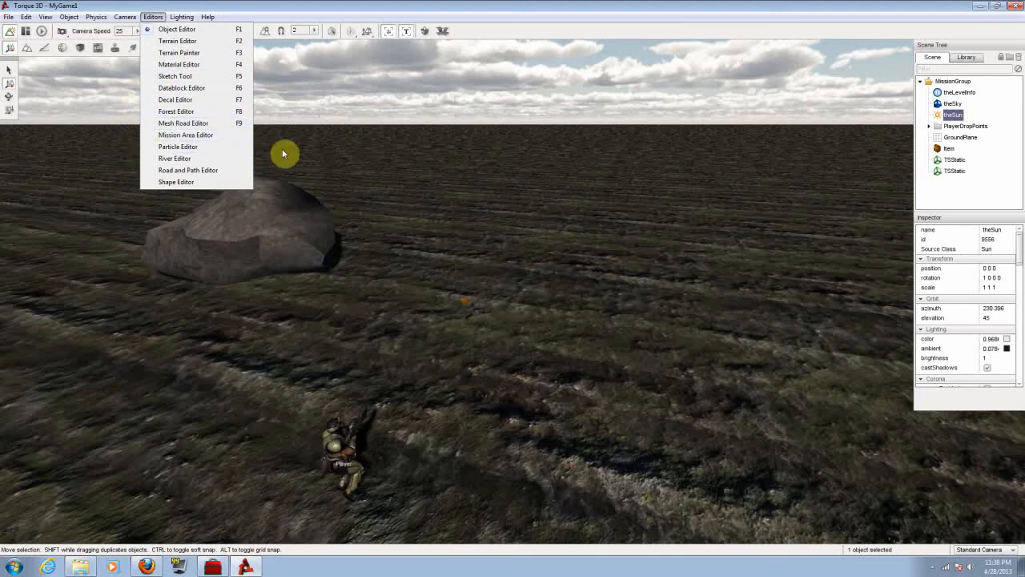
{"action": "mouse_move", "coordinate": [196, 189]}
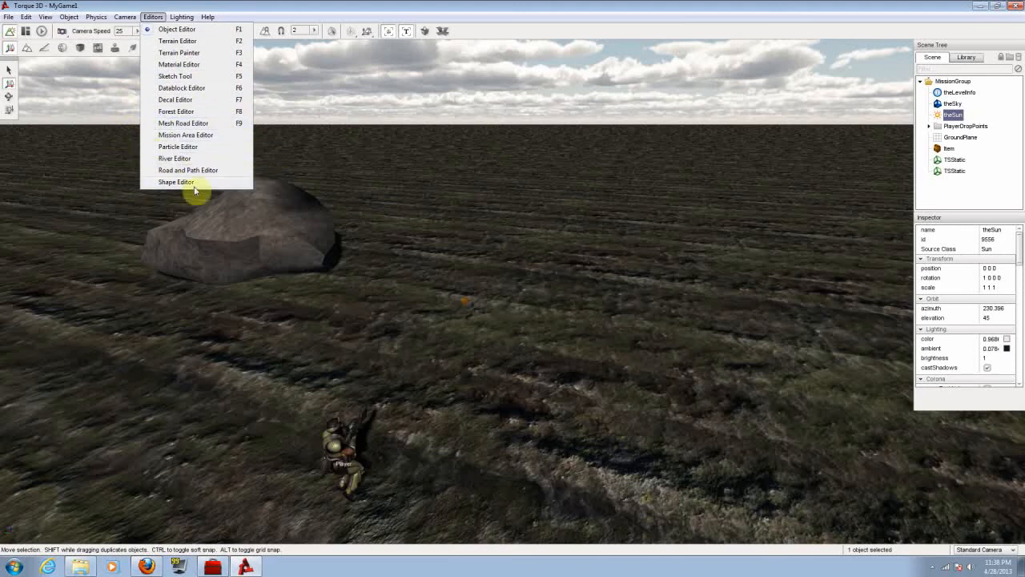
{"action": "left_click", "coordinate": [176, 28]}
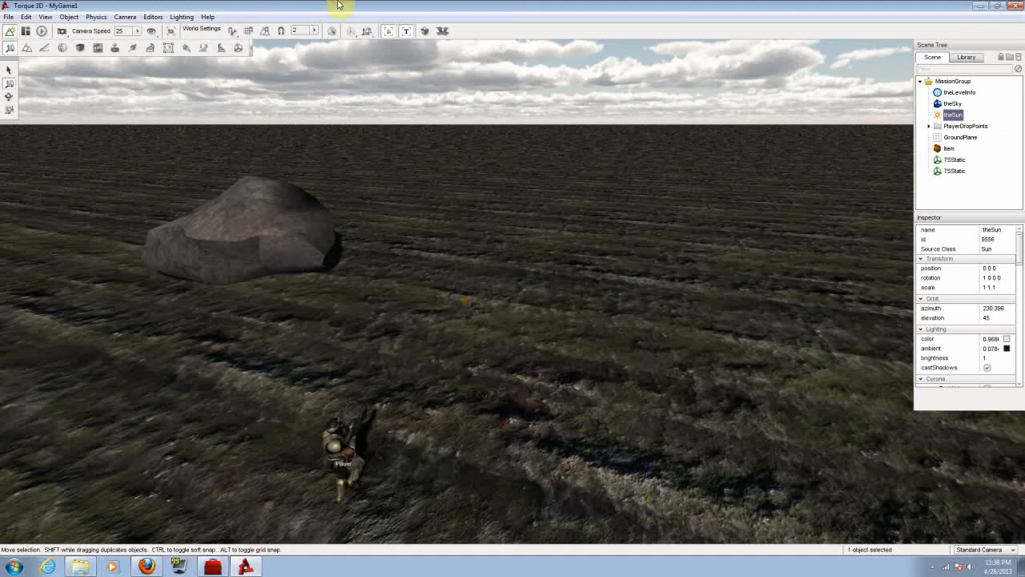
{"action": "left_click", "coordinate": [9, 70]}
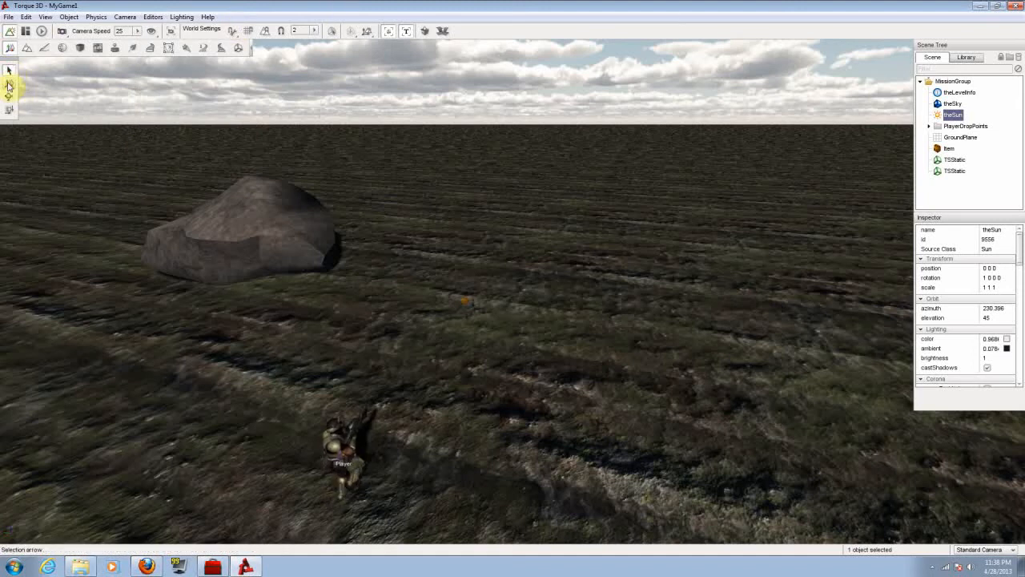
{"action": "mouse_move", "coordinate": [9, 96]}
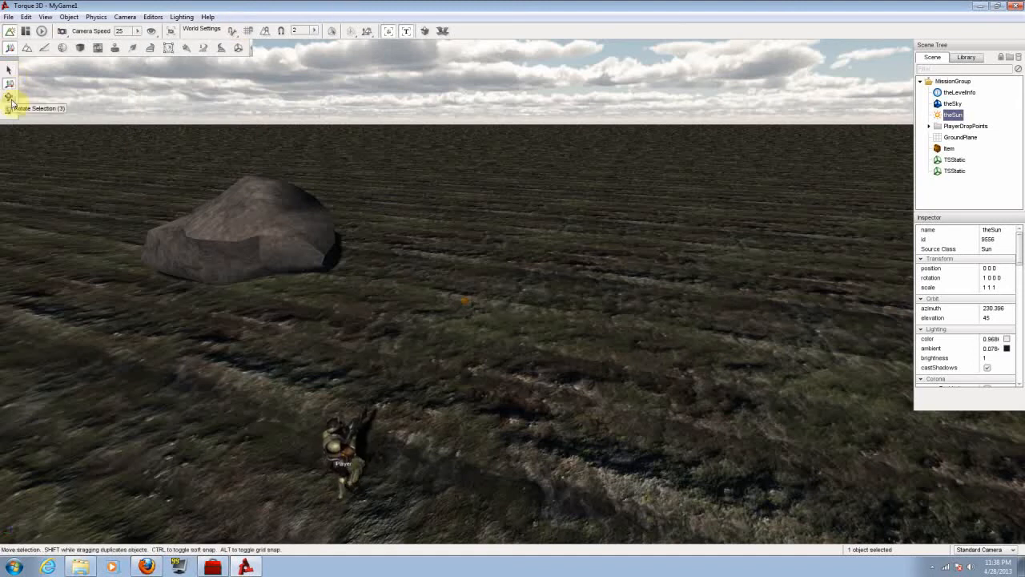
{"action": "mouse_move", "coordinate": [9, 109]}
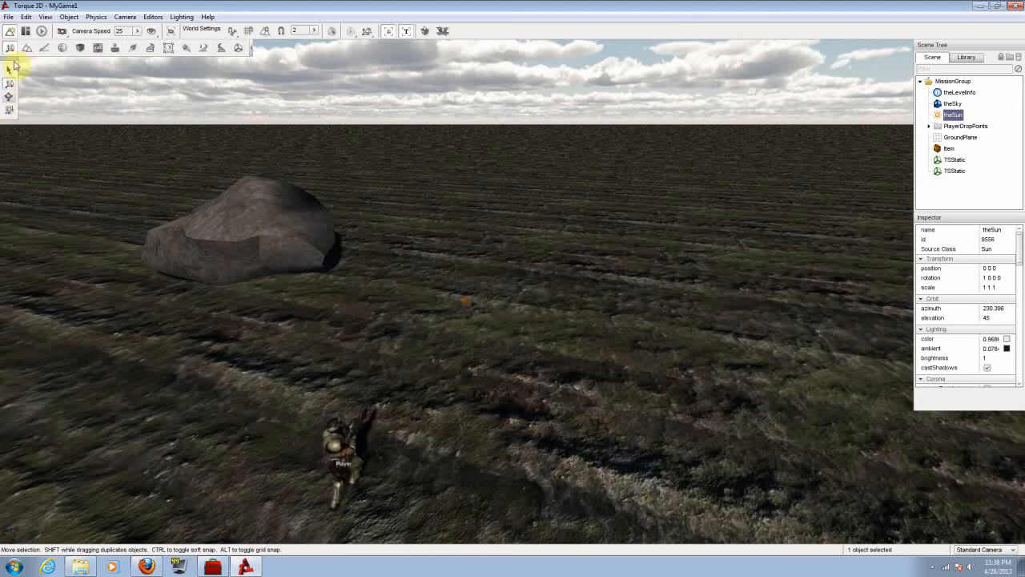
{"action": "mouse_move", "coordinate": [15, 96]}
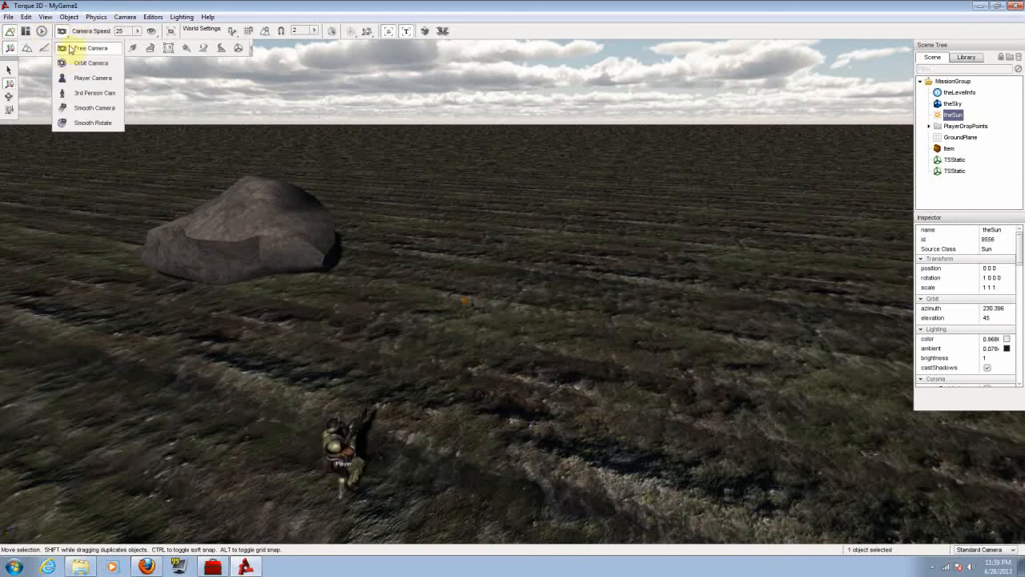
{"action": "mouse_move", "coordinate": [103, 86]}
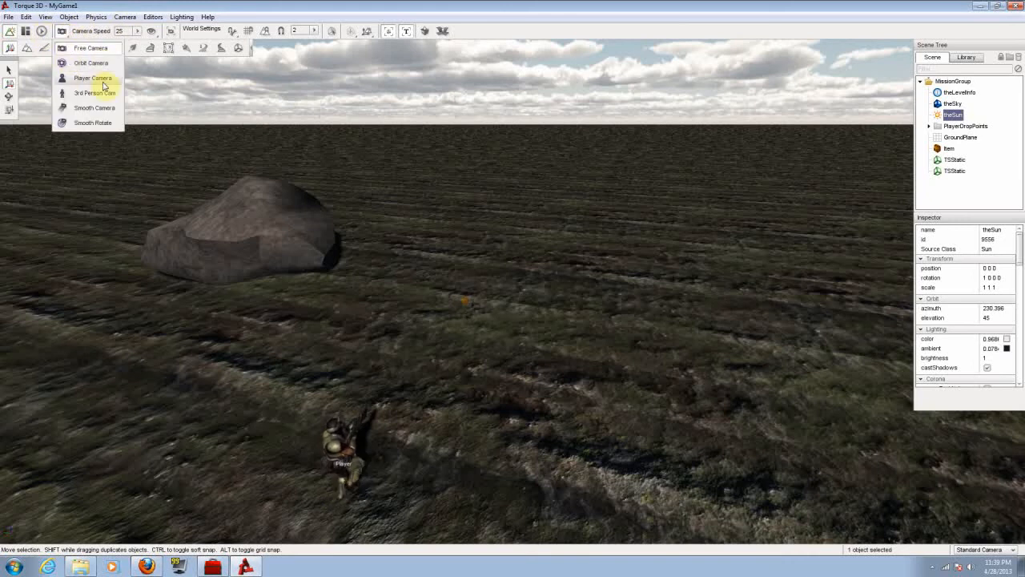
{"action": "mouse_move", "coordinate": [97, 66]}
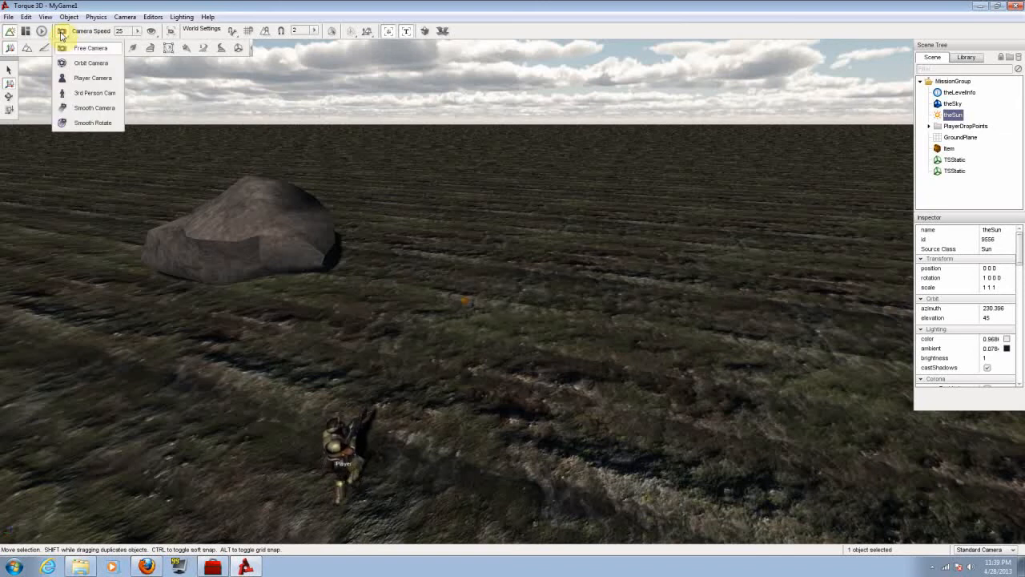
{"action": "mouse_move", "coordinate": [72, 64]}
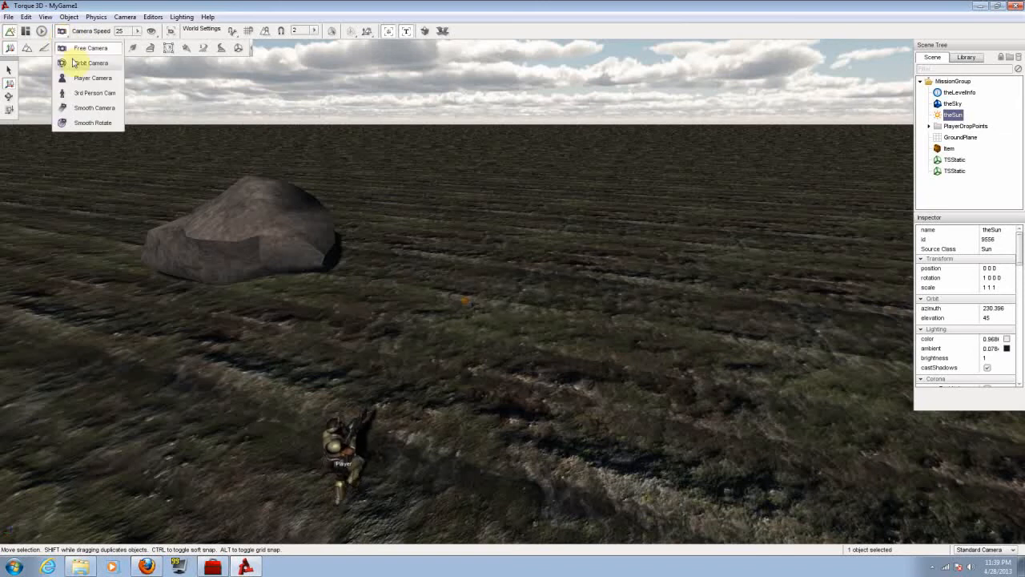
{"action": "mouse_move", "coordinate": [88, 62]}
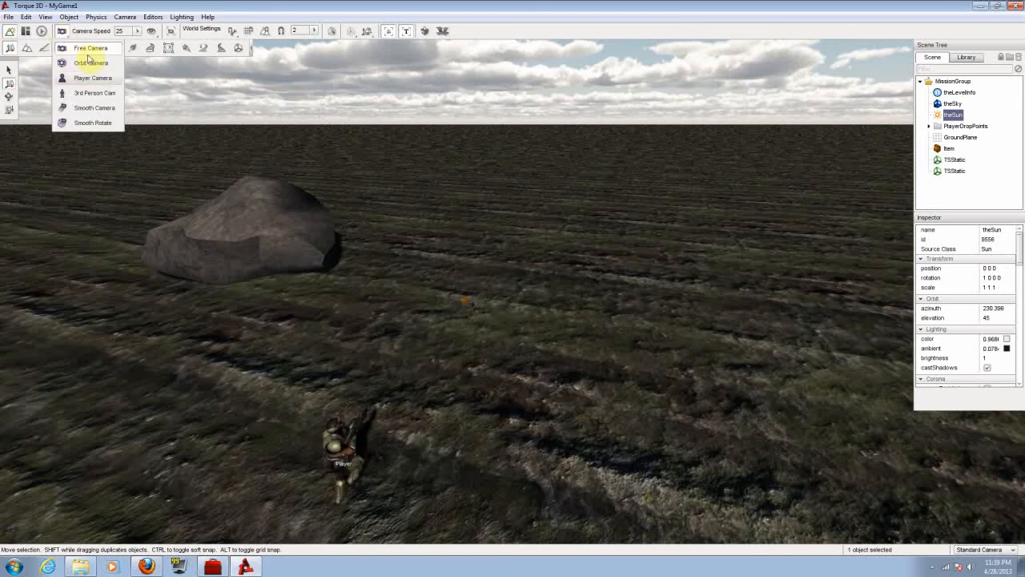
Switch through the camera modes including the player's first-person view, ending on the standard editor camera
{"action": "left_click", "coordinate": [89, 48]}
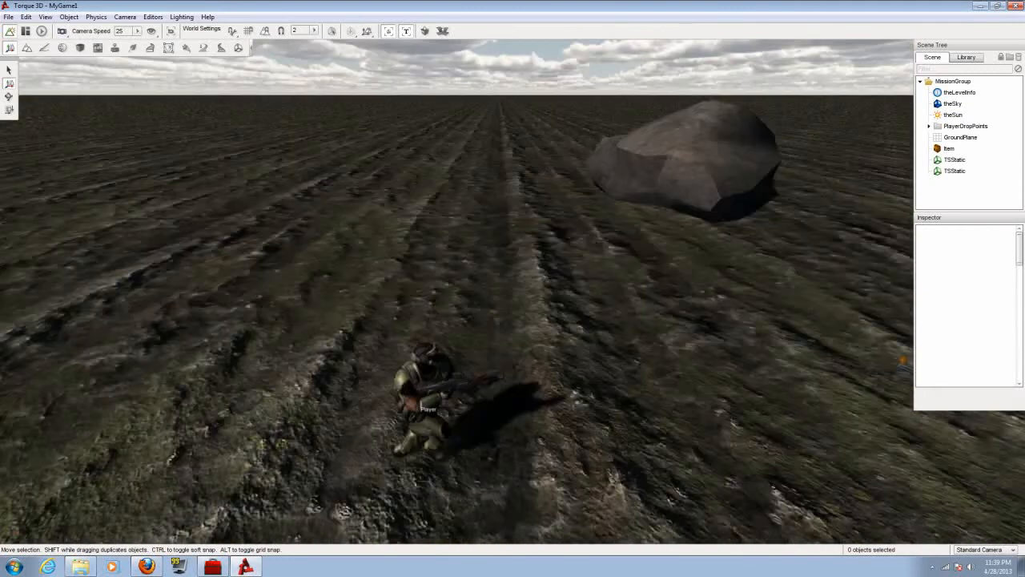
{"action": "left_click", "coordinate": [63, 31]}
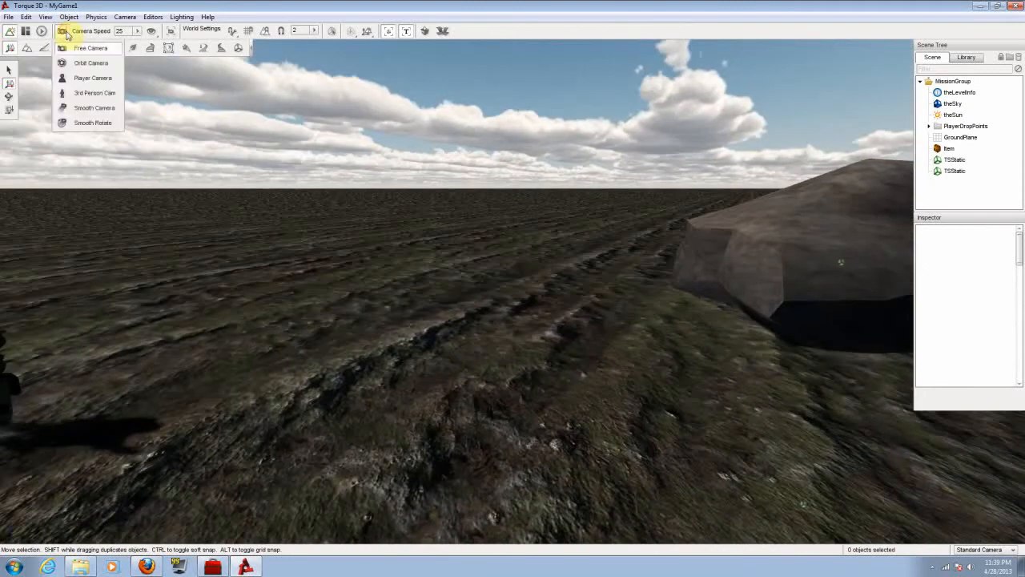
{"action": "left_click", "coordinate": [93, 77]}
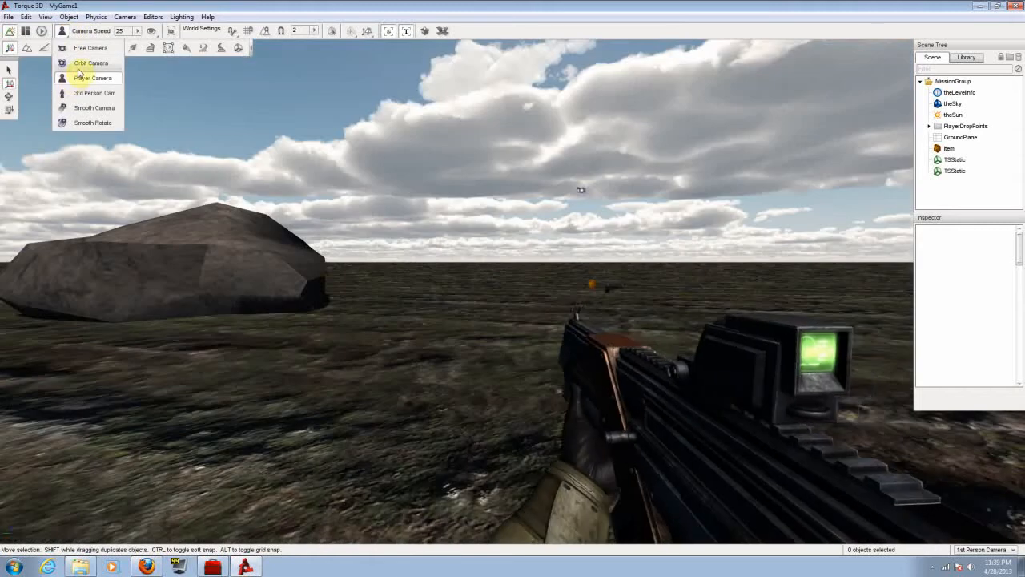
{"action": "left_click", "coordinate": [93, 77]}
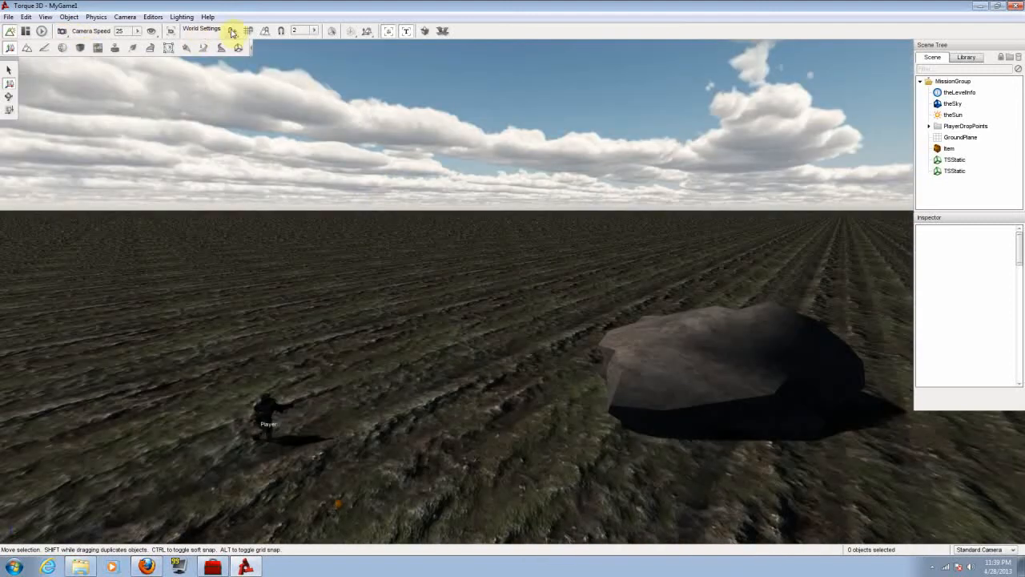
{"action": "left_click", "coordinate": [233, 30]}
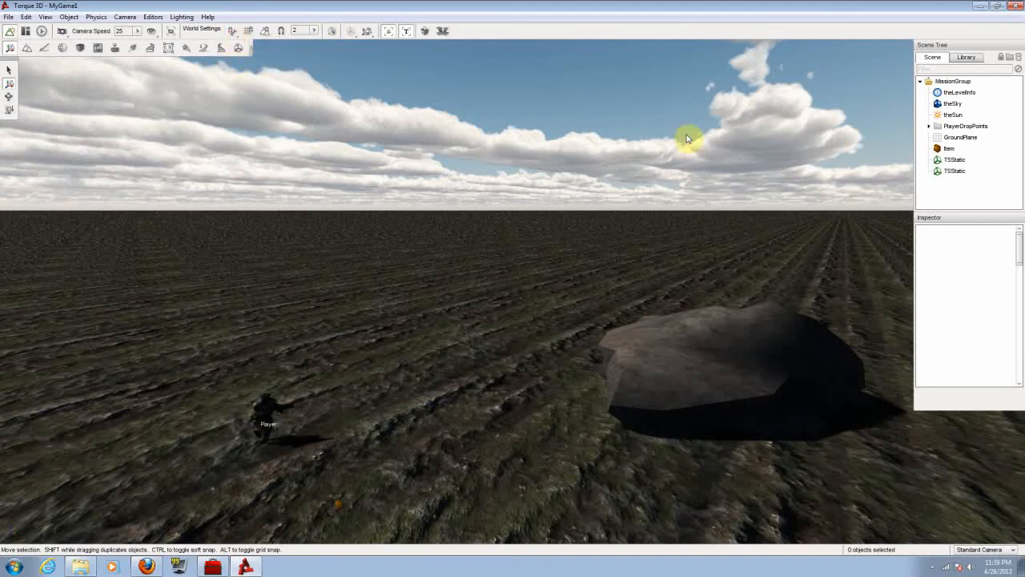
{"action": "mouse_move", "coordinate": [628, 52]}
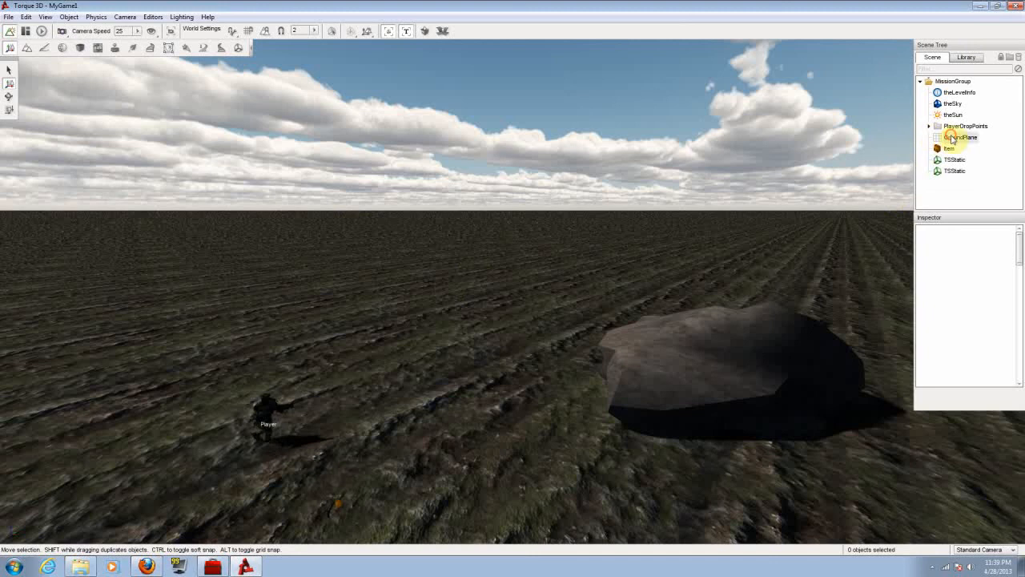
Inspect the player drop points, level info and sky objects in the scene tree
{"action": "left_click", "coordinate": [964, 125]}
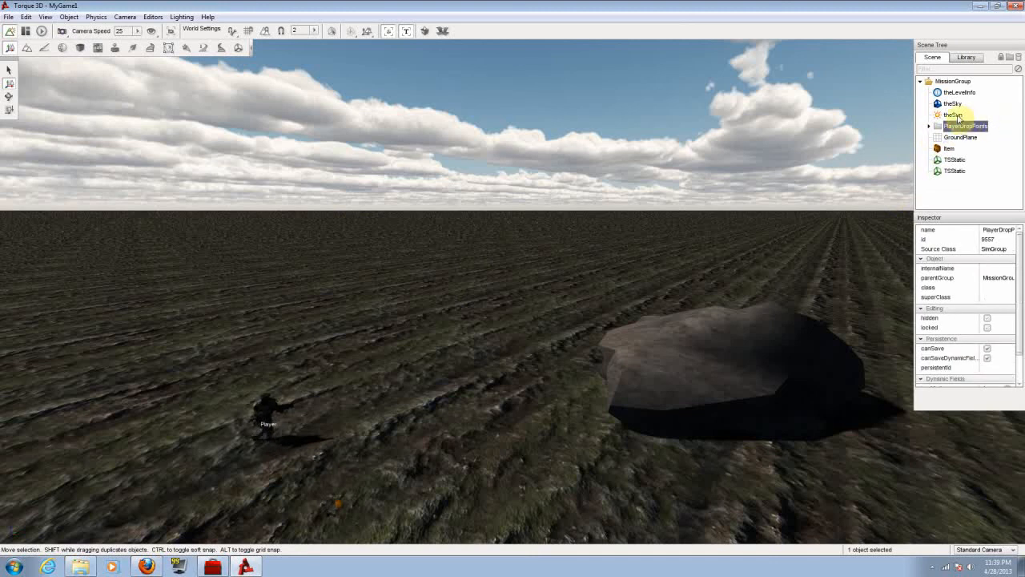
{"action": "left_click", "coordinate": [958, 91]}
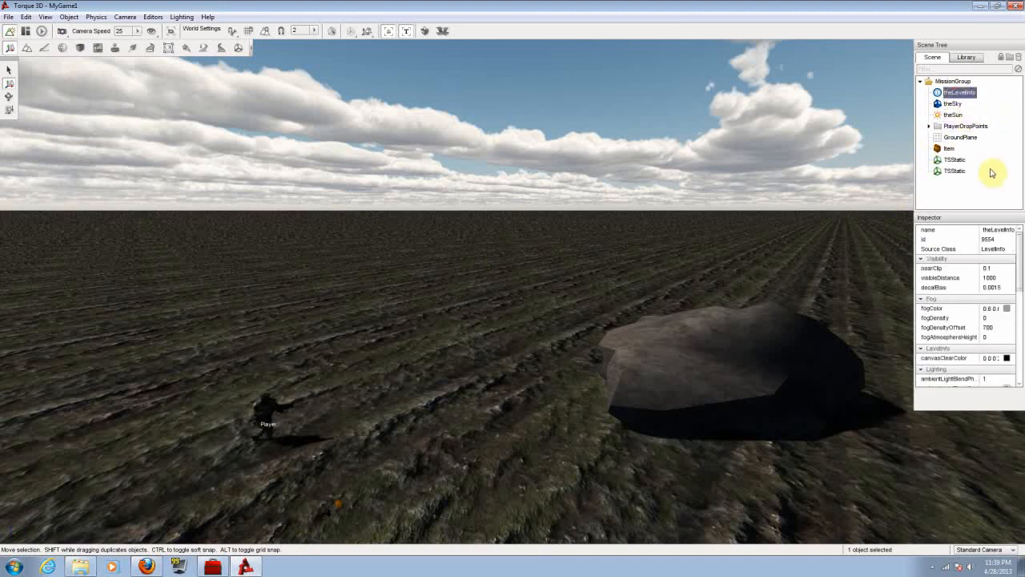
{"action": "mouse_move", "coordinate": [967, 150]}
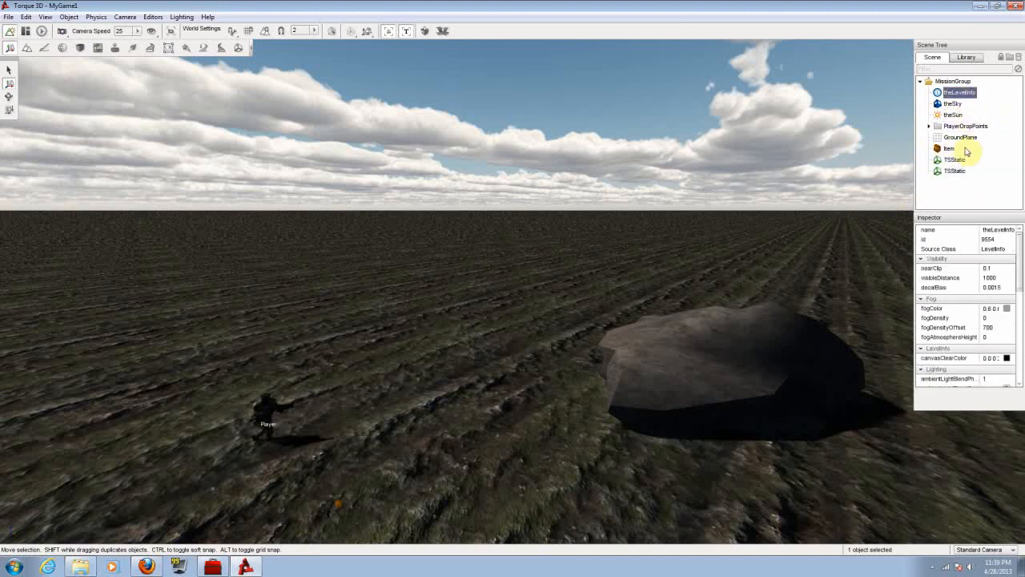
{"action": "mouse_move", "coordinate": [970, 138]}
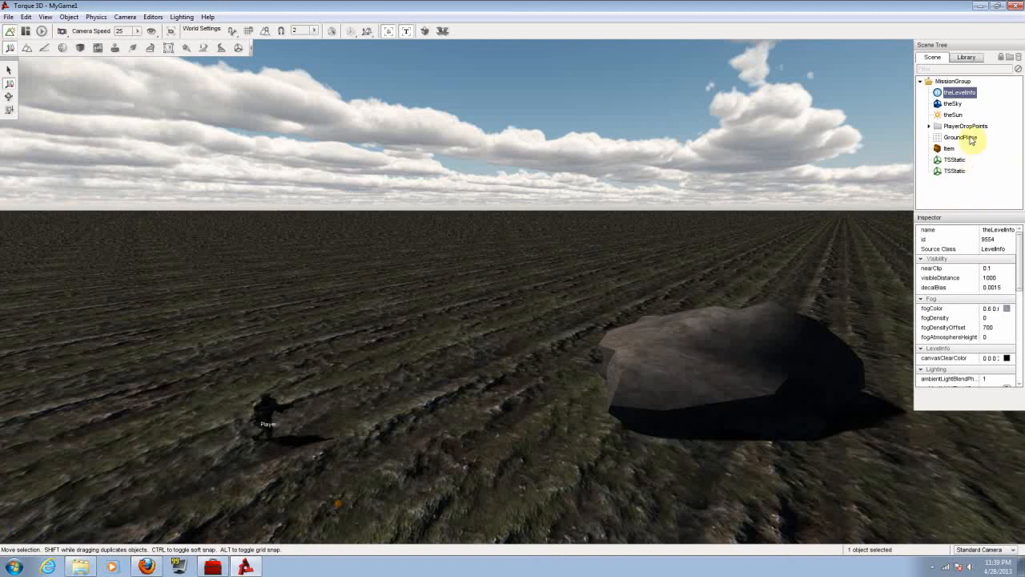
{"action": "left_click", "coordinate": [952, 102]}
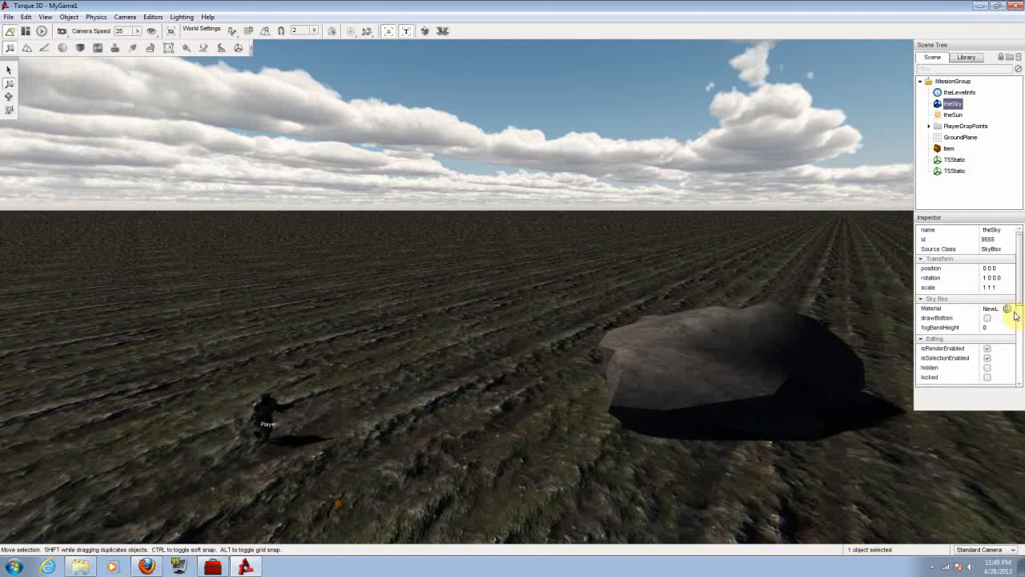
{"action": "left_click", "coordinate": [1008, 308]}
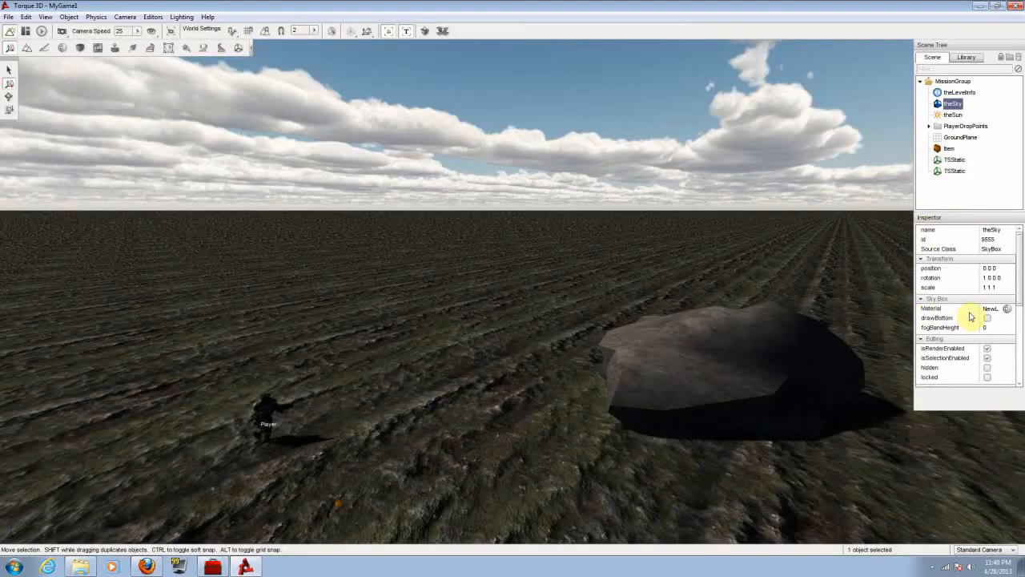
Apply the yellow soldier-texture material to the sky, then restore the original cloudy material
{"action": "left_click", "coordinate": [1008, 308]}
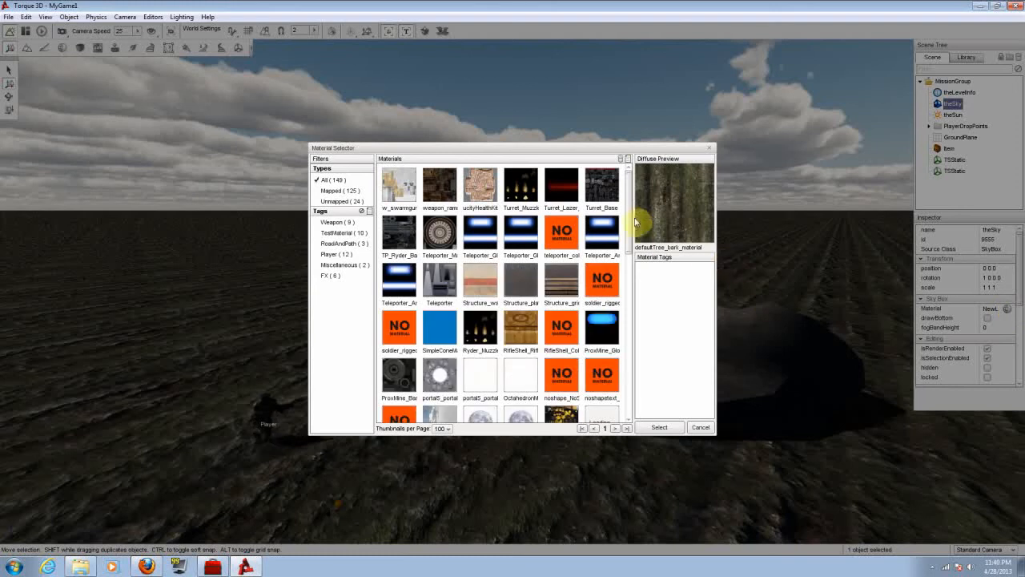
{"action": "scroll", "scroll_direction": "down", "scroll_amount": 3}
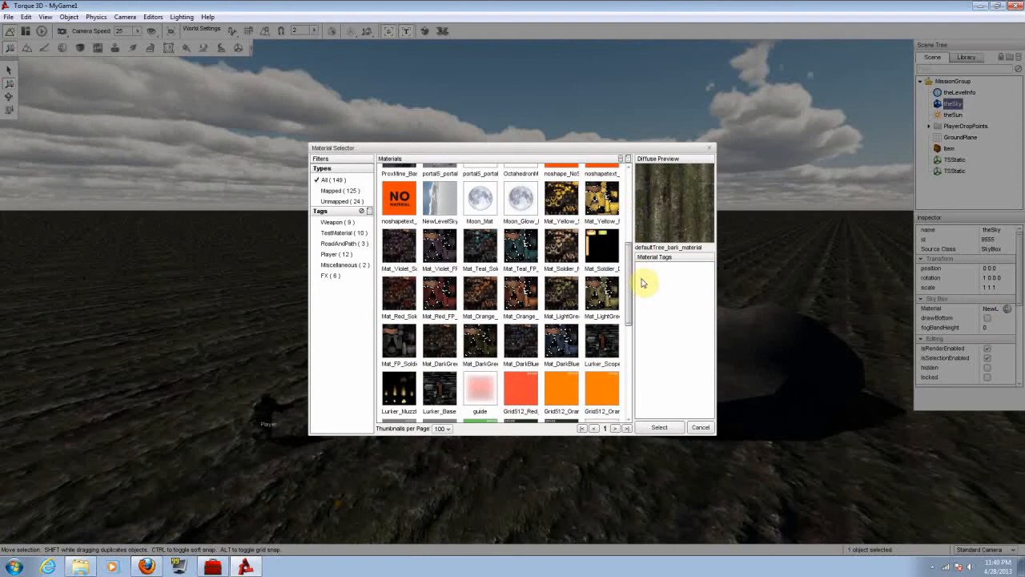
{"action": "left_click", "coordinate": [601, 198]}
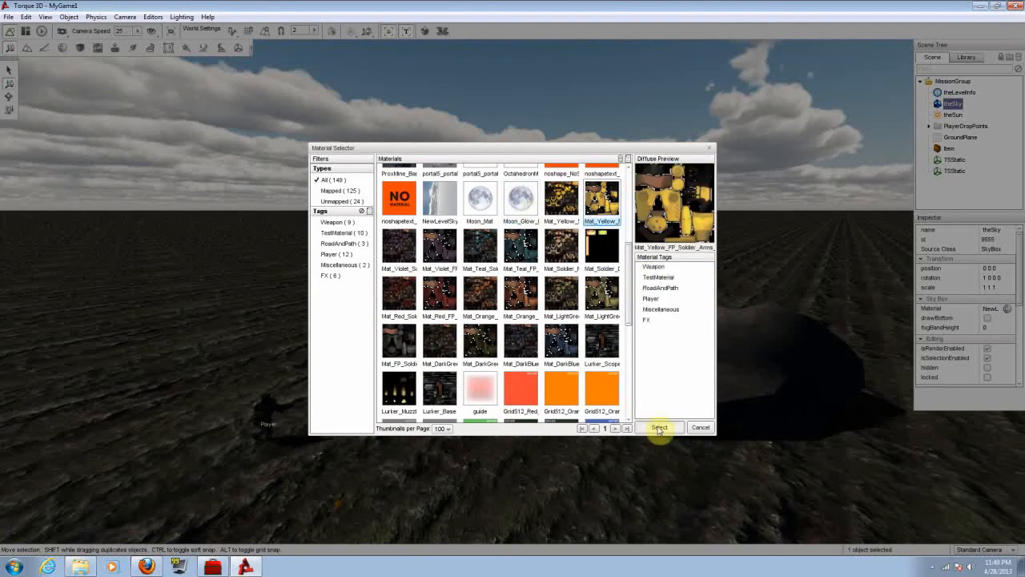
{"action": "left_click", "coordinate": [660, 427]}
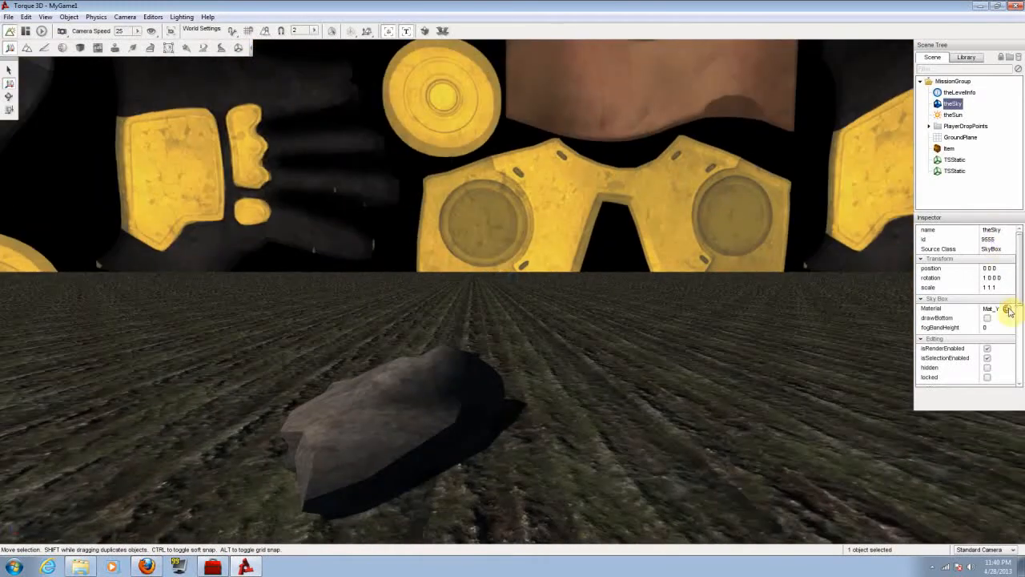
{"action": "left_click", "coordinate": [1006, 307]}
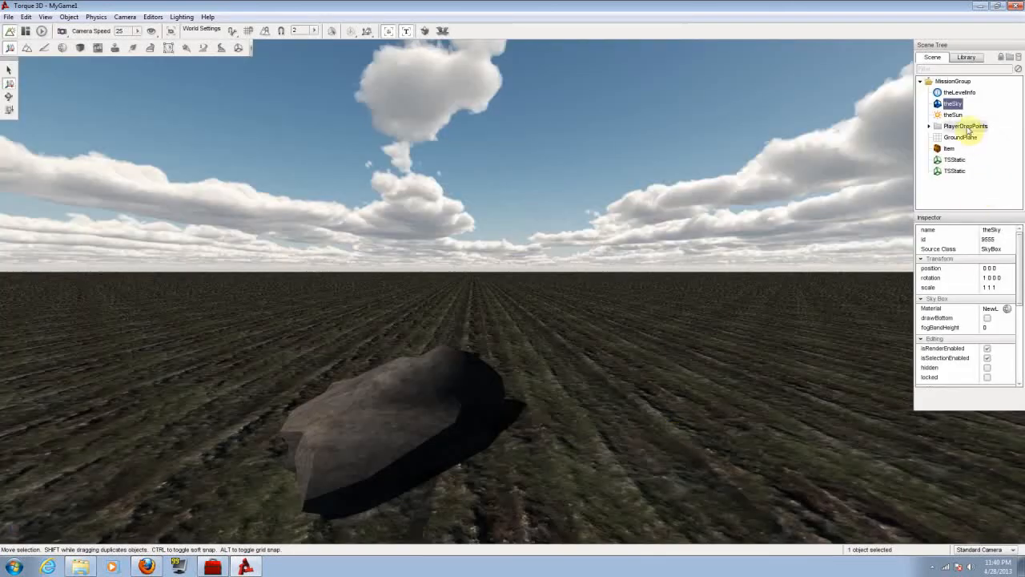
Give the ground plane a tiled crate-style material, then reopen its material choices to restore the dirt look
{"action": "left_click", "coordinate": [962, 138]}
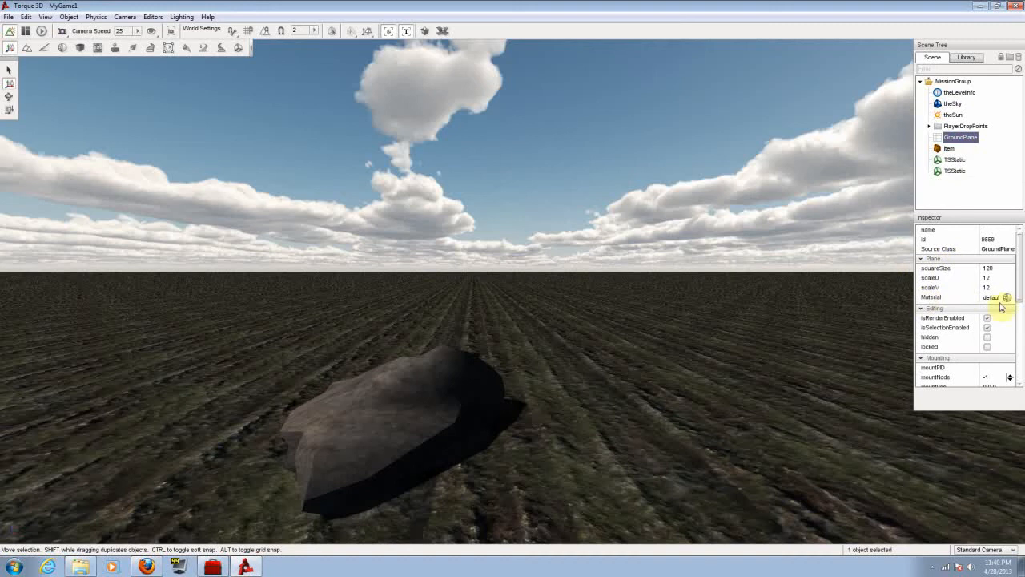
{"action": "left_click", "coordinate": [1006, 296]}
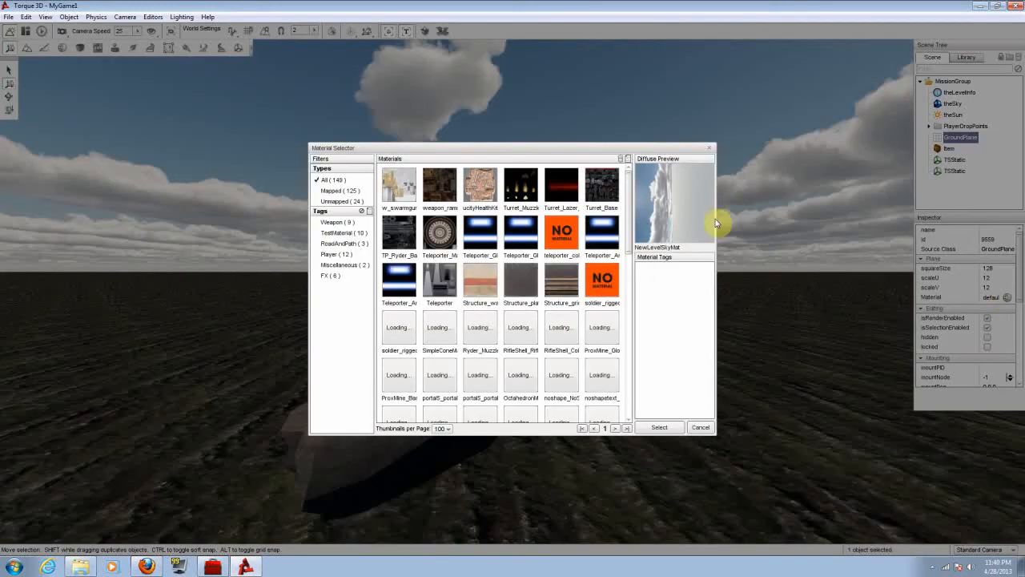
{"action": "left_click", "coordinate": [659, 426]}
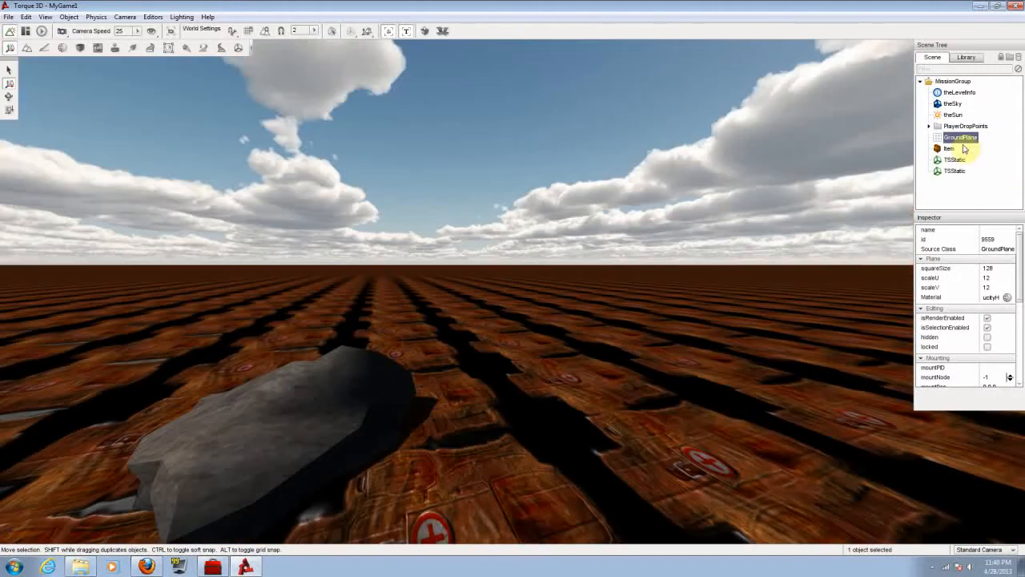
{"action": "left_click", "coordinate": [992, 297]}
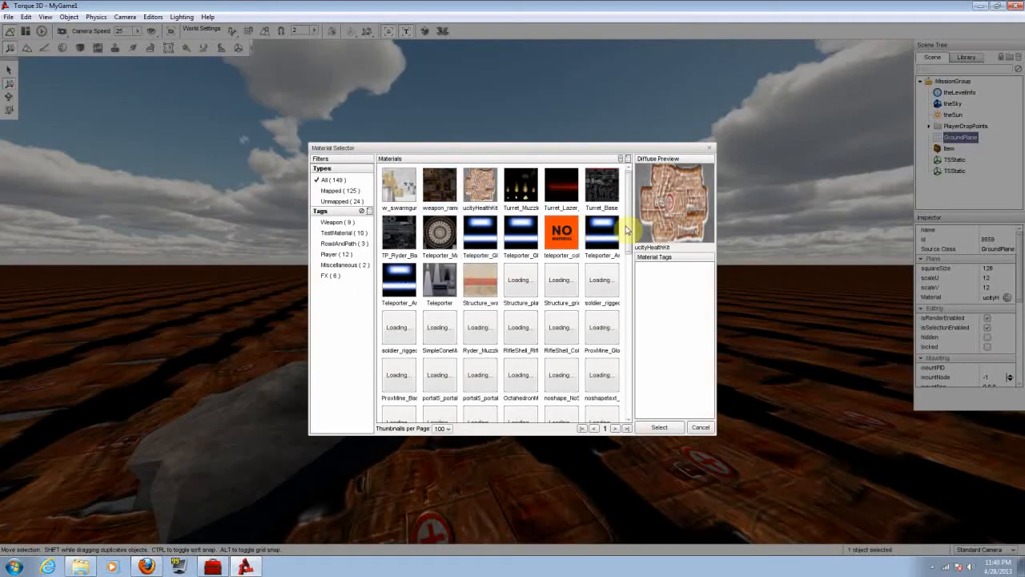
{"action": "scroll", "scroll_direction": "down", "scroll_amount": 3}
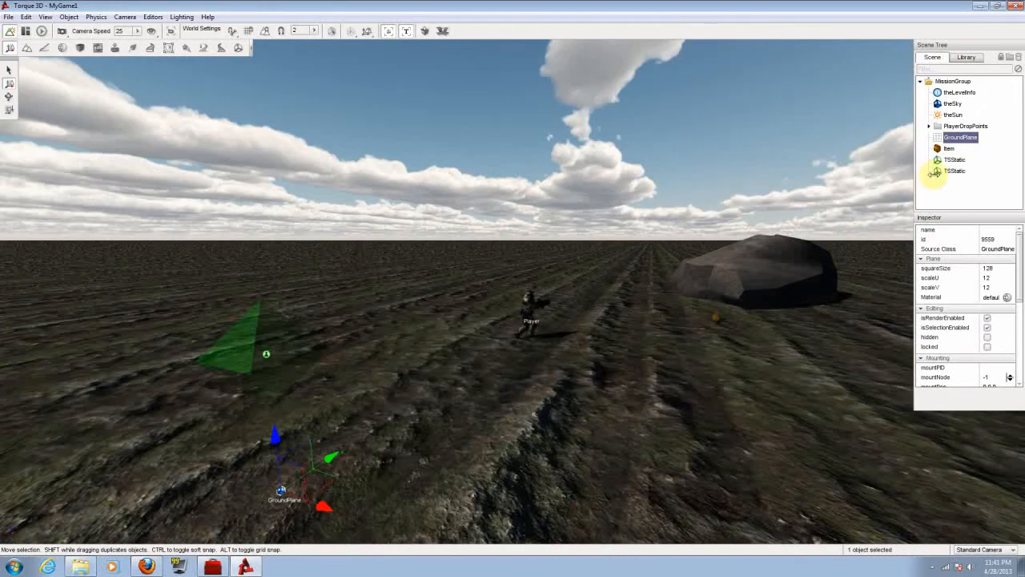
Show the object library and look at the first scripted ammo object
{"action": "left_click", "coordinate": [966, 58]}
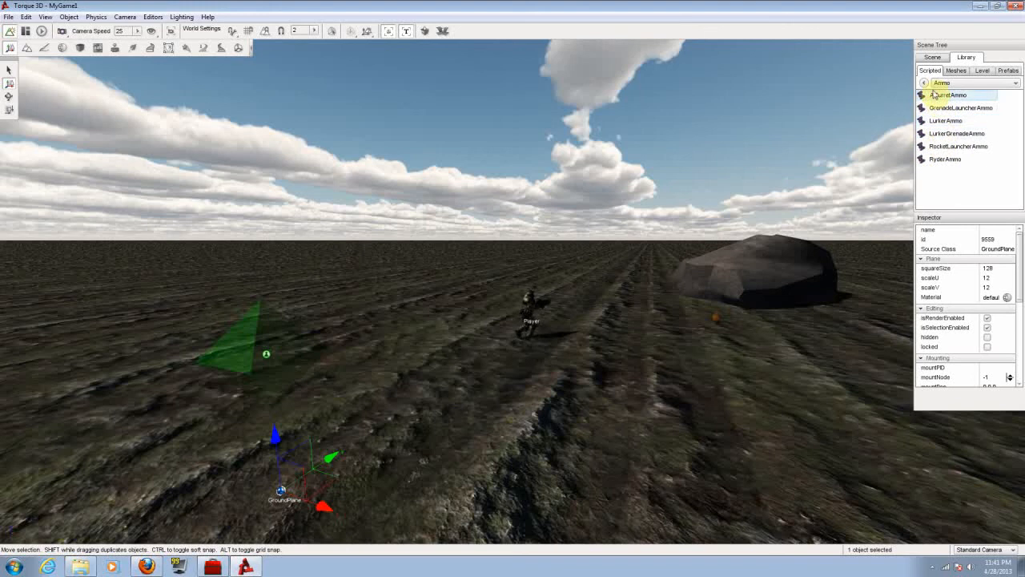
{"action": "left_click", "coordinate": [923, 83]}
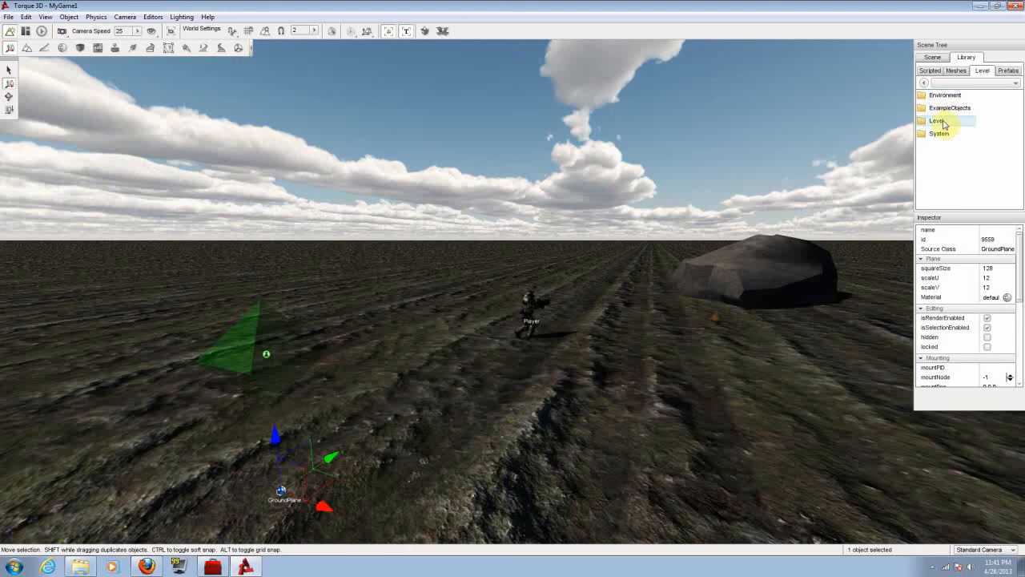
{"action": "mouse_move", "coordinate": [953, 128]}
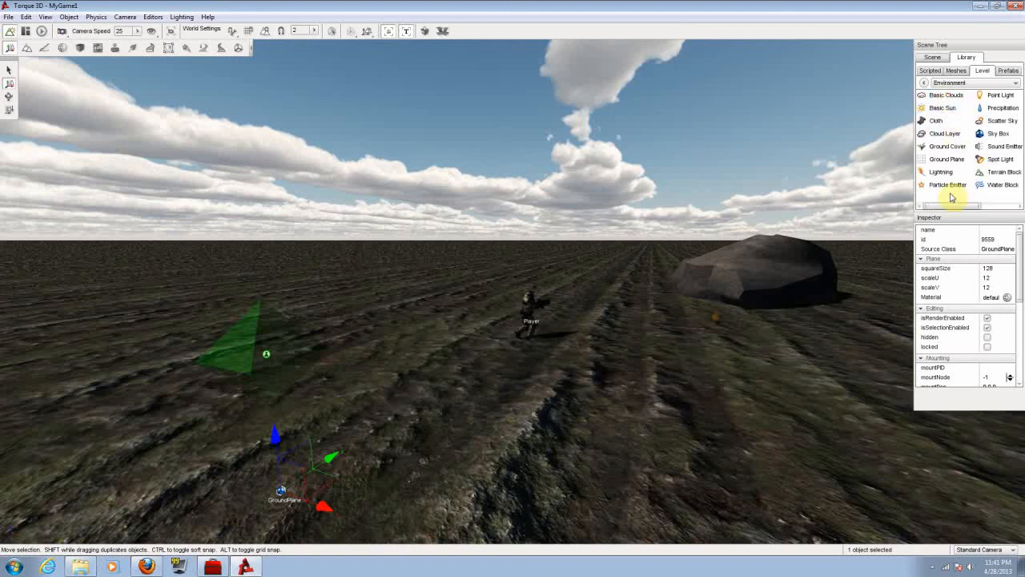
{"action": "mouse_move", "coordinate": [964, 112]}
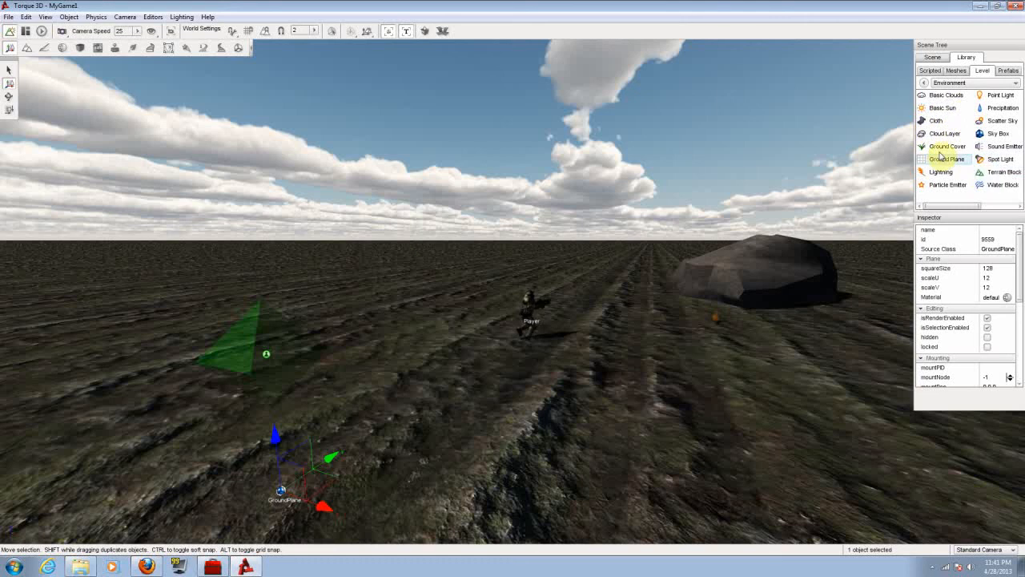
{"action": "mouse_move", "coordinate": [980, 184]}
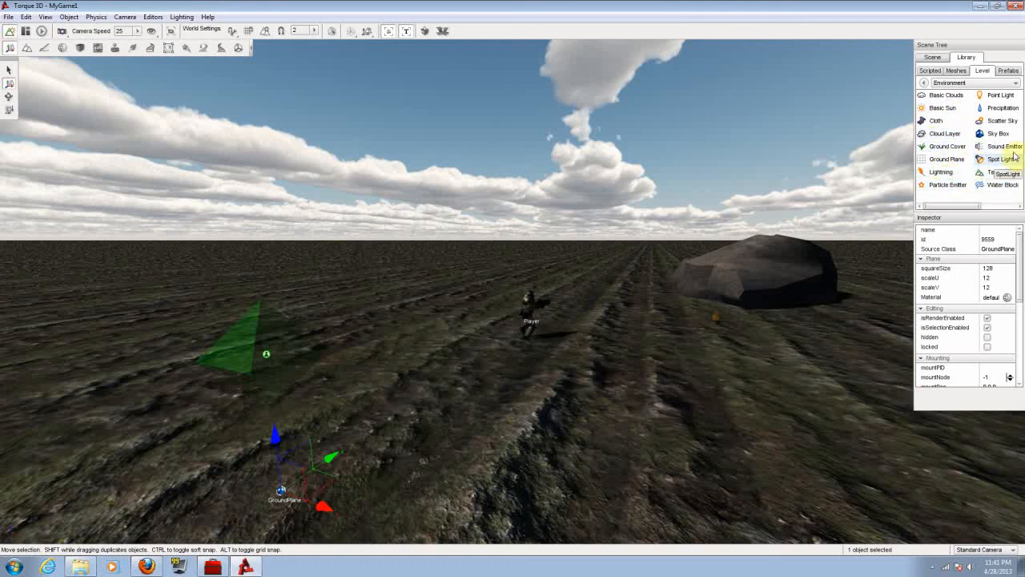
Scroll through the Environment category's cloud, light, sky, terrain and water objects
{"action": "scroll", "scroll_direction": "right", "scroll_amount": 3}
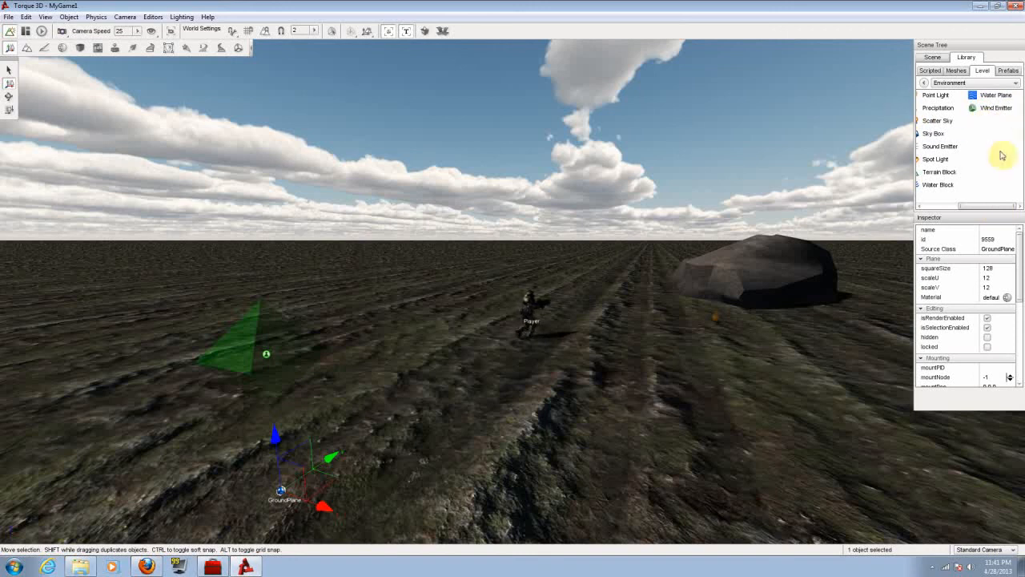
Browse the Level and System library categories, then switch back to the level's scene tree
{"action": "left_click", "coordinate": [925, 83]}
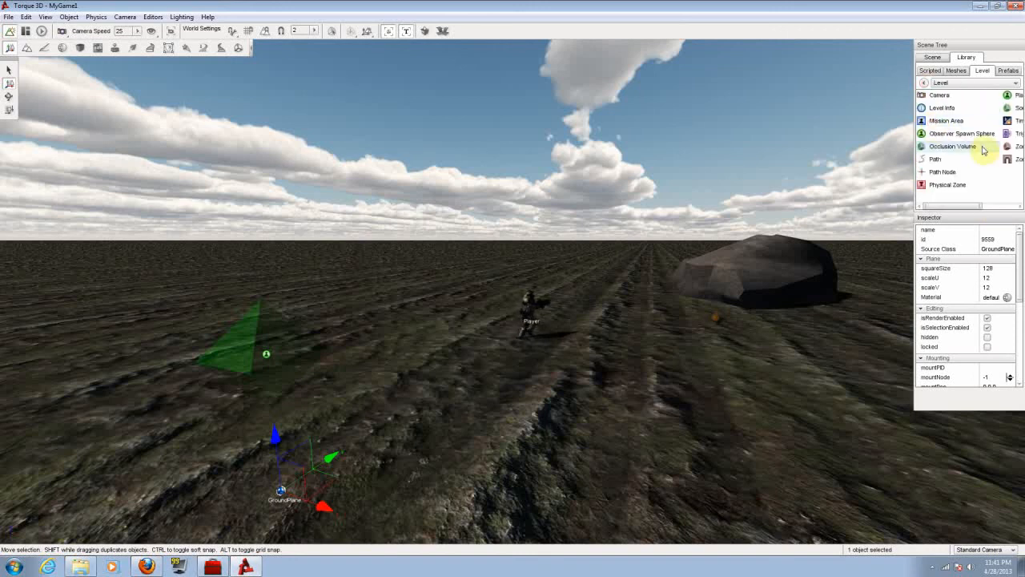
{"action": "left_click", "coordinate": [949, 120]}
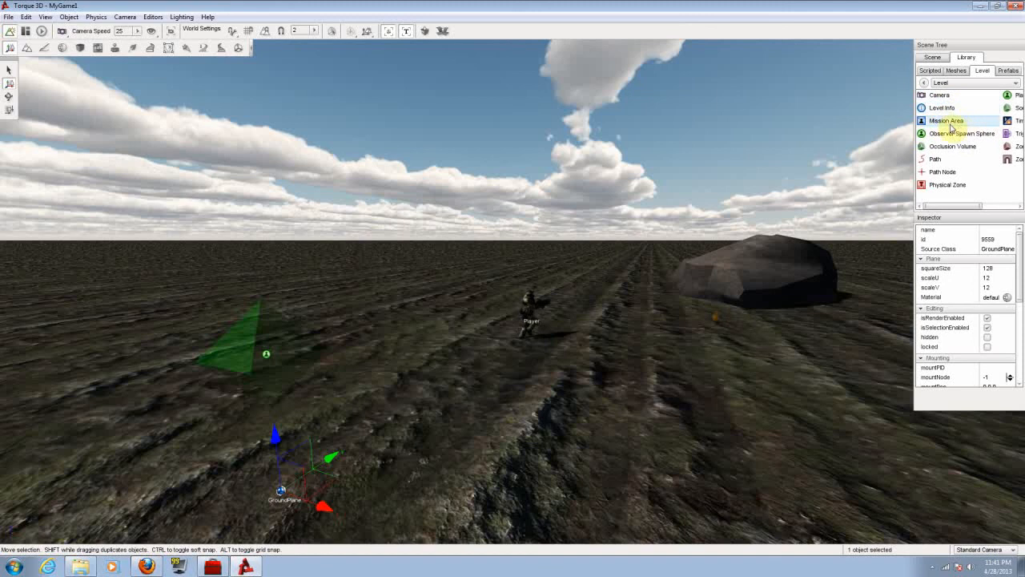
{"action": "mouse_move", "coordinate": [952, 146]}
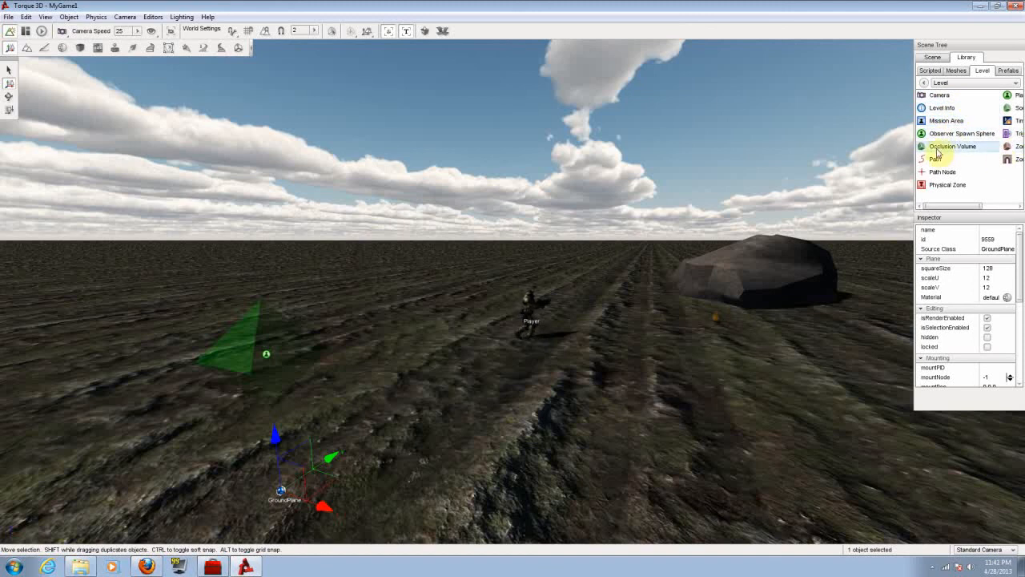
{"action": "mouse_move", "coordinate": [958, 173]}
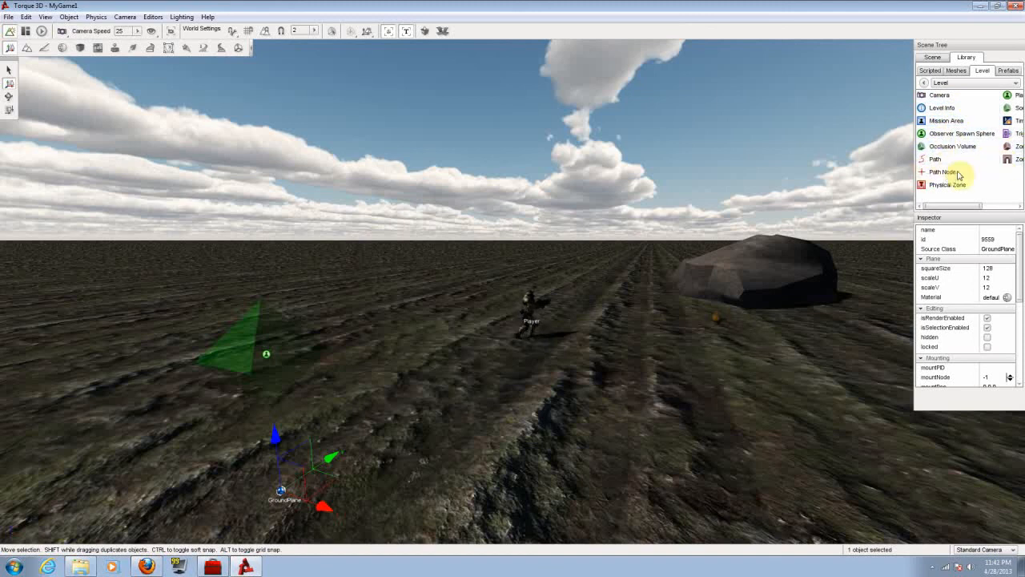
{"action": "mouse_move", "coordinate": [942, 171]}
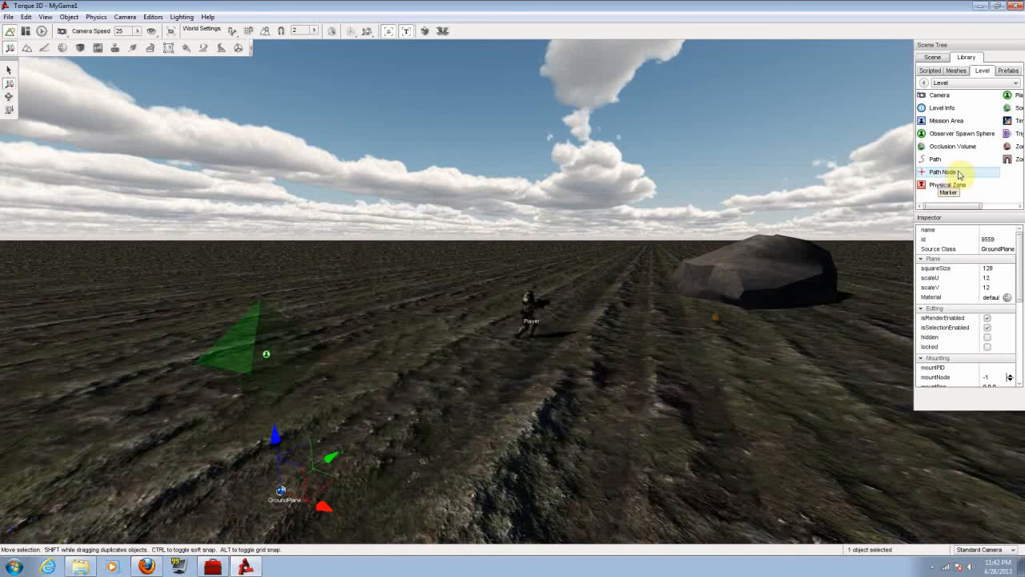
{"action": "mouse_move", "coordinate": [702, 311]}
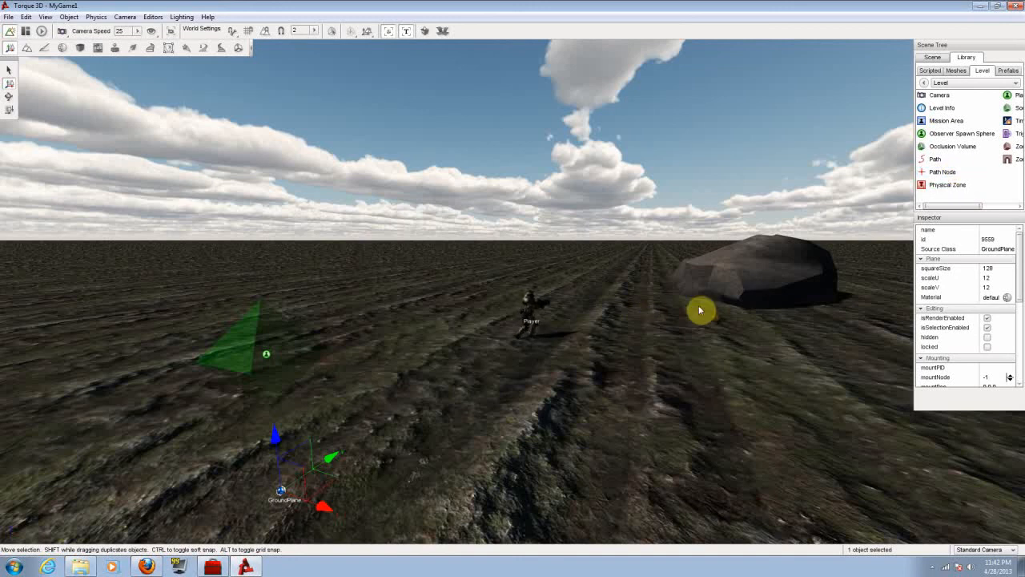
{"action": "mouse_move", "coordinate": [943, 196]}
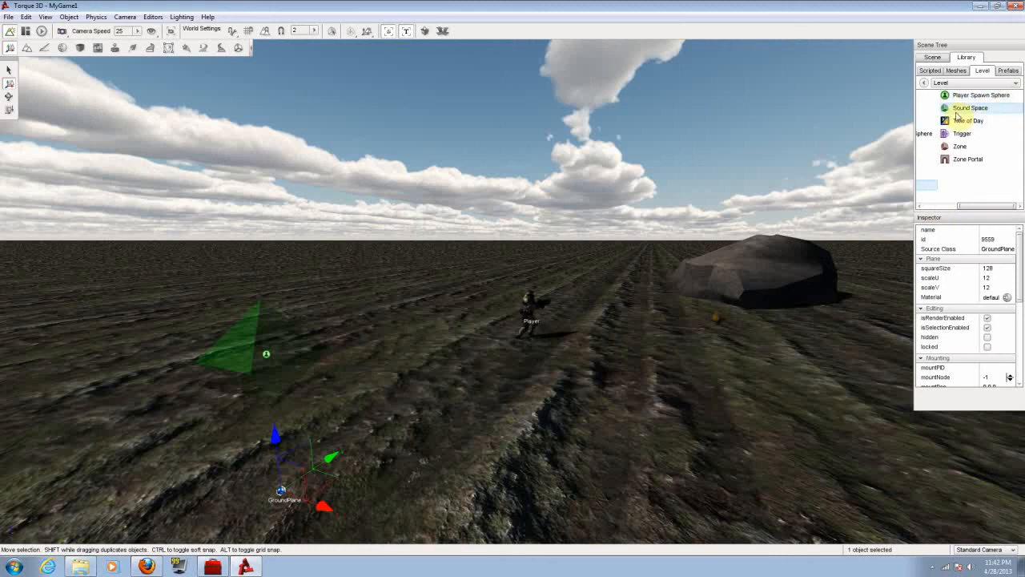
{"action": "mouse_move", "coordinate": [970, 159]}
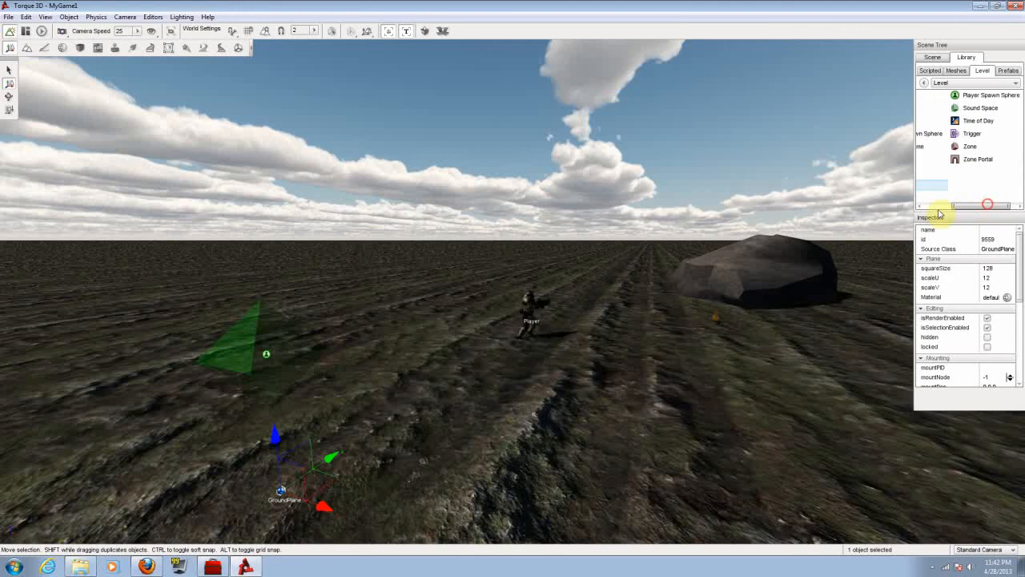
{"action": "left_click", "coordinate": [923, 83]}
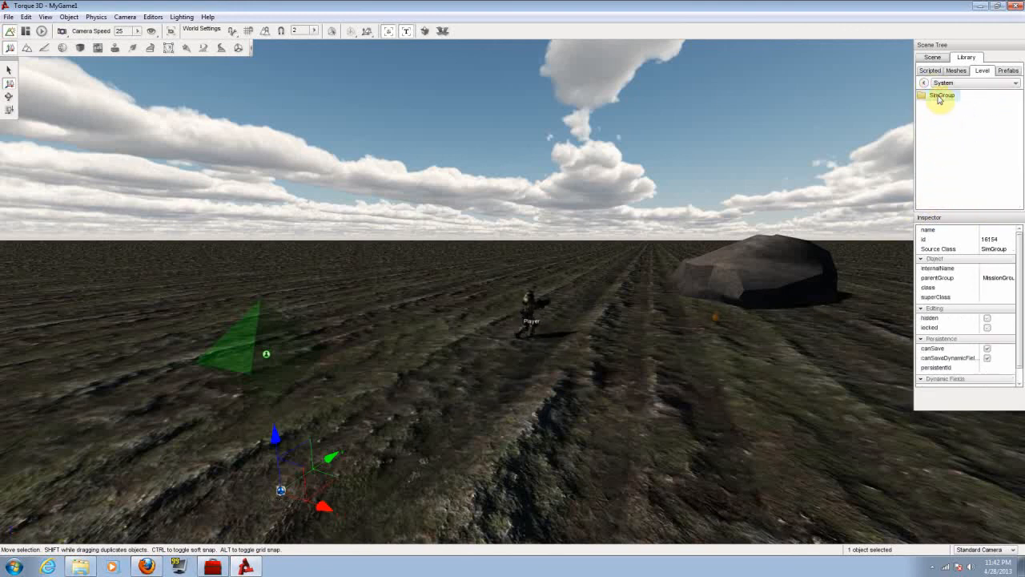
{"action": "left_click", "coordinate": [926, 83]}
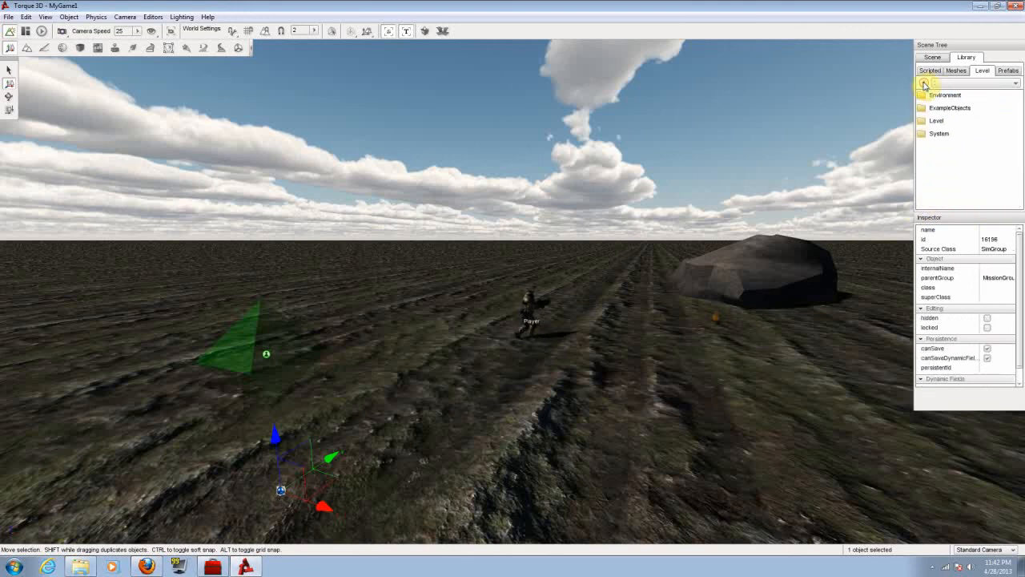
{"action": "left_click", "coordinate": [933, 58]}
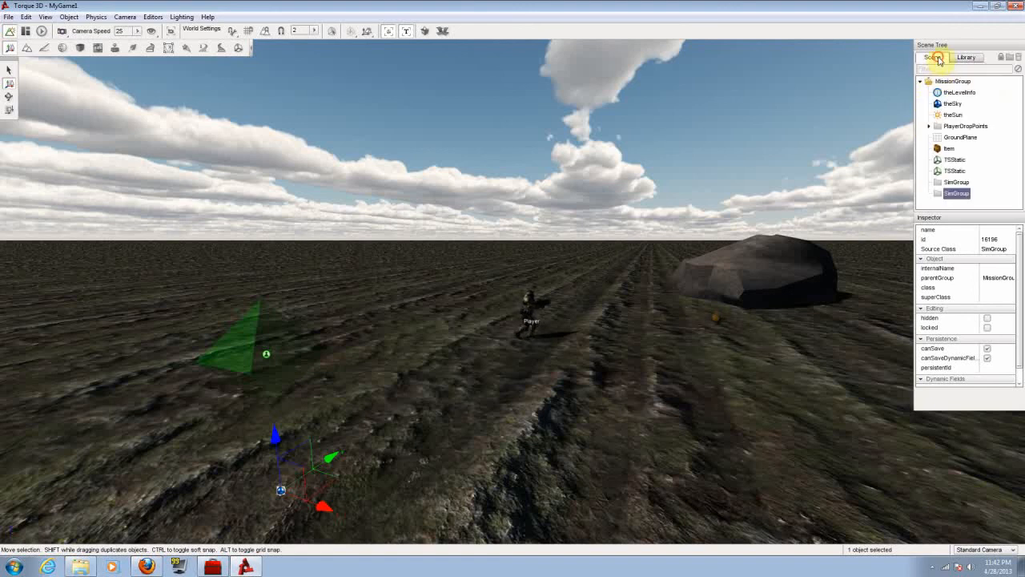
{"action": "mouse_move", "coordinate": [981, 145]}
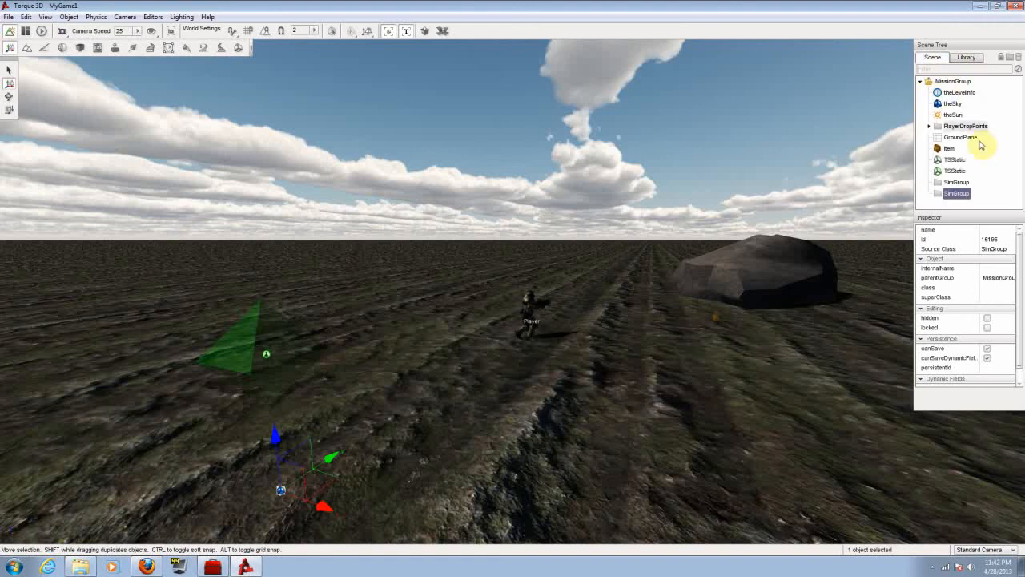
{"action": "mouse_move", "coordinate": [814, 368]}
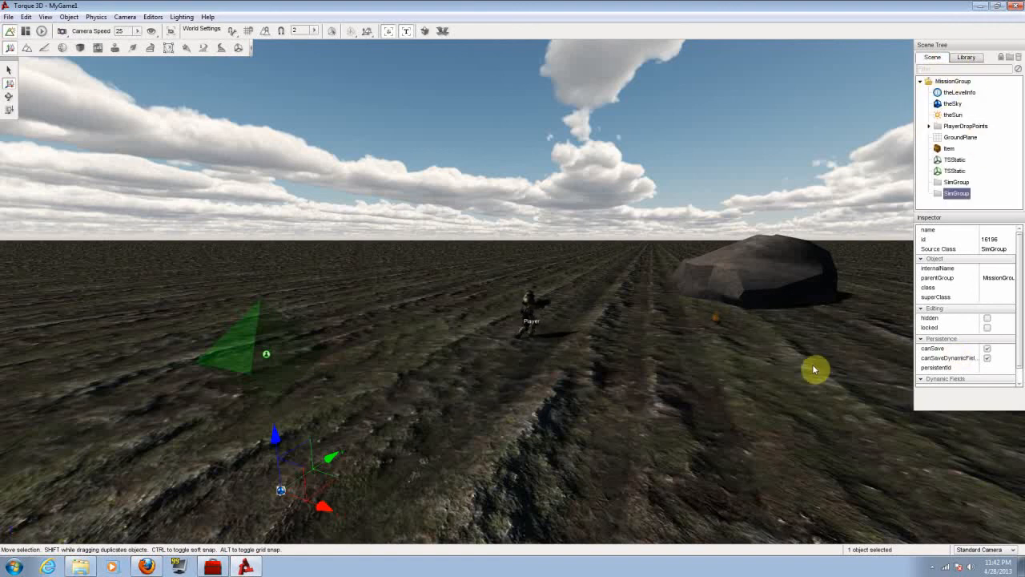
{"action": "mouse_move", "coordinate": [333, 233]}
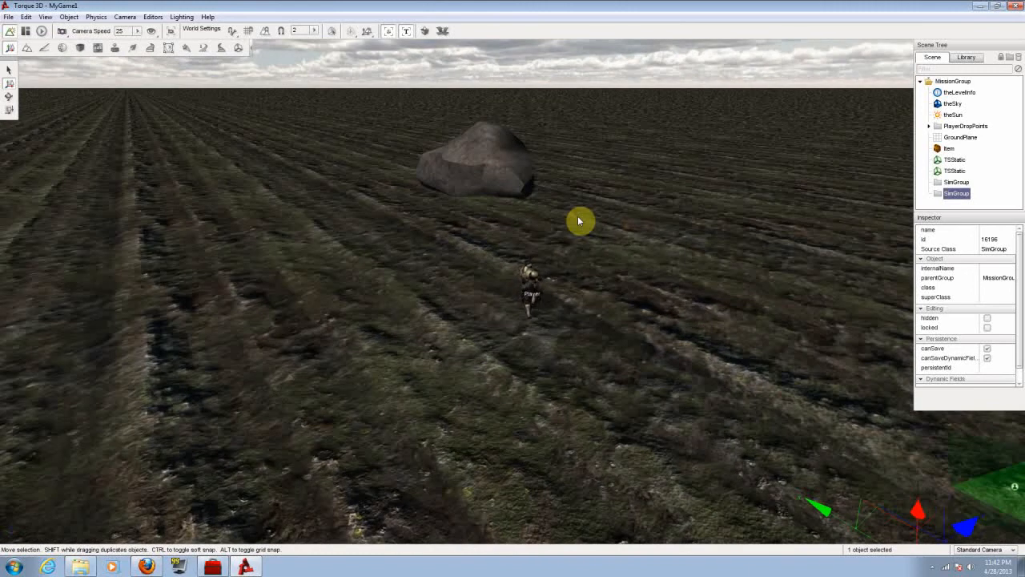
{"action": "mouse_move", "coordinate": [198, 38]}
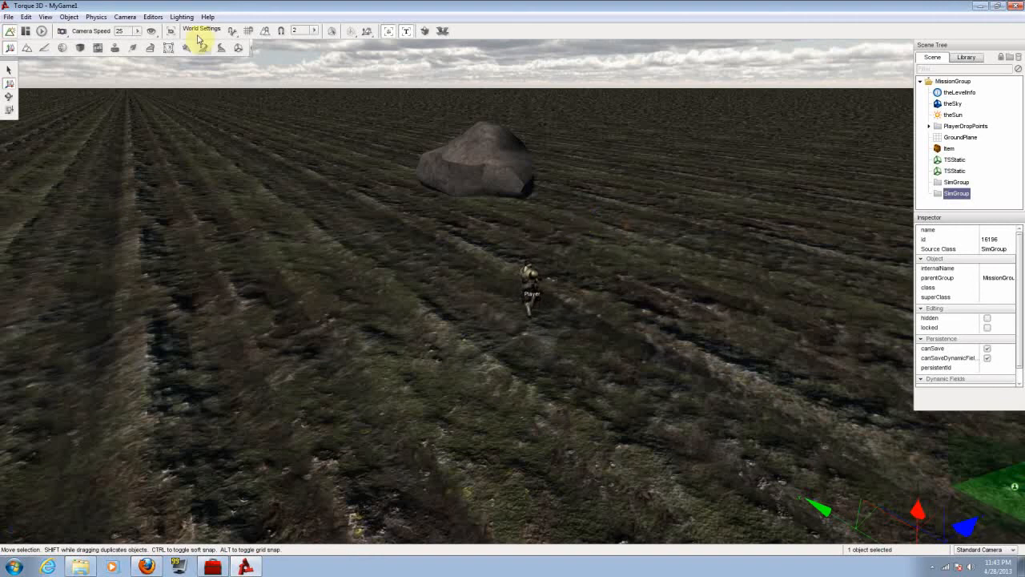
Show the Editors menu listing the terrain, material and river editors
{"action": "left_click", "coordinate": [152, 16]}
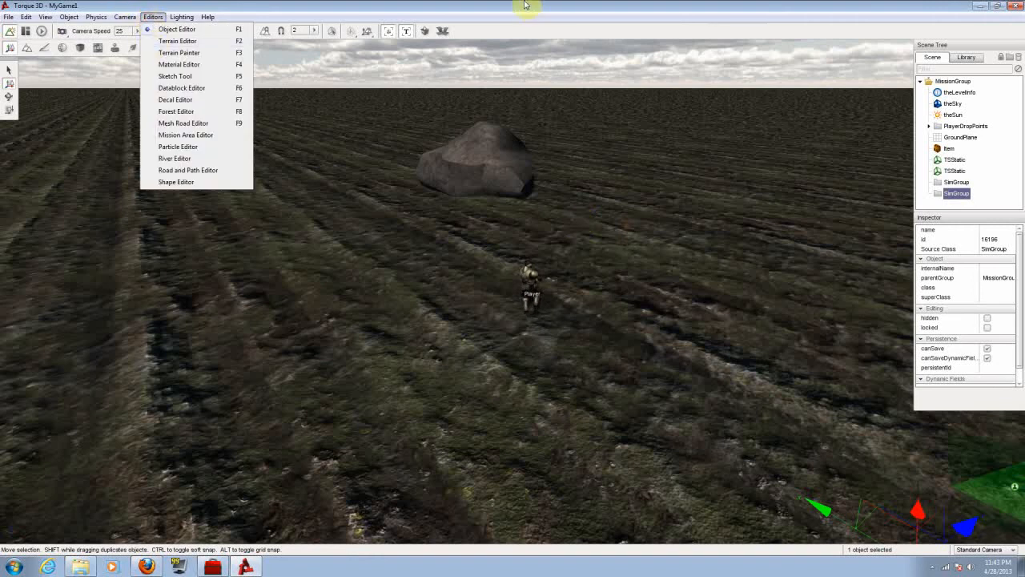
{"action": "mouse_move", "coordinate": [521, 7]}
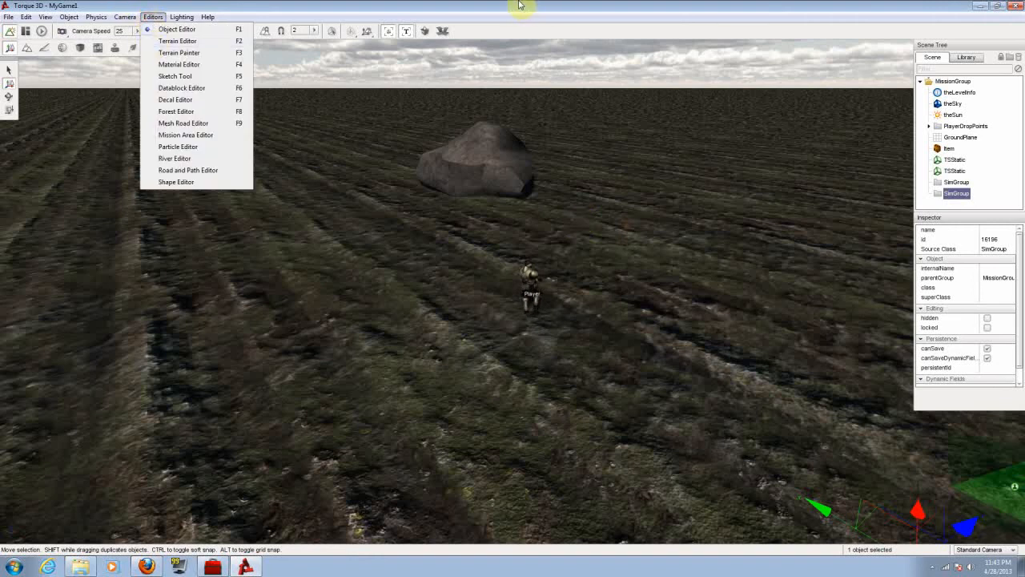